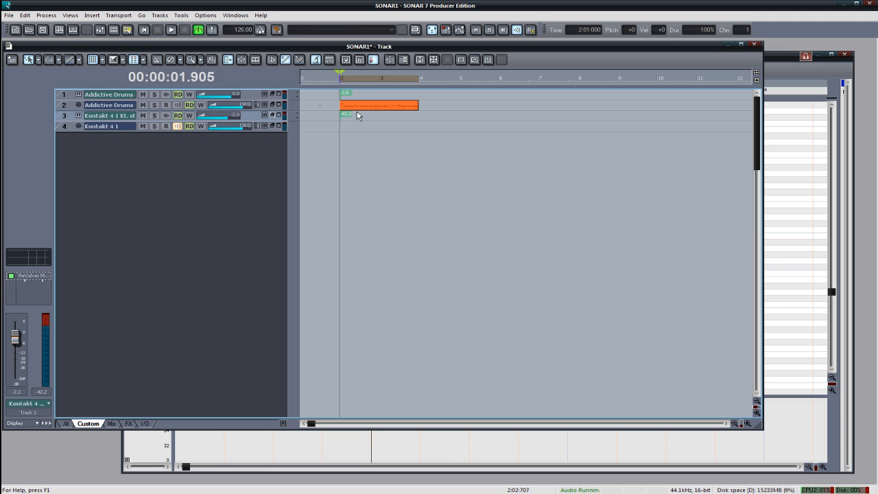
{"action": "mouse_move", "coordinate": [341, 103]}
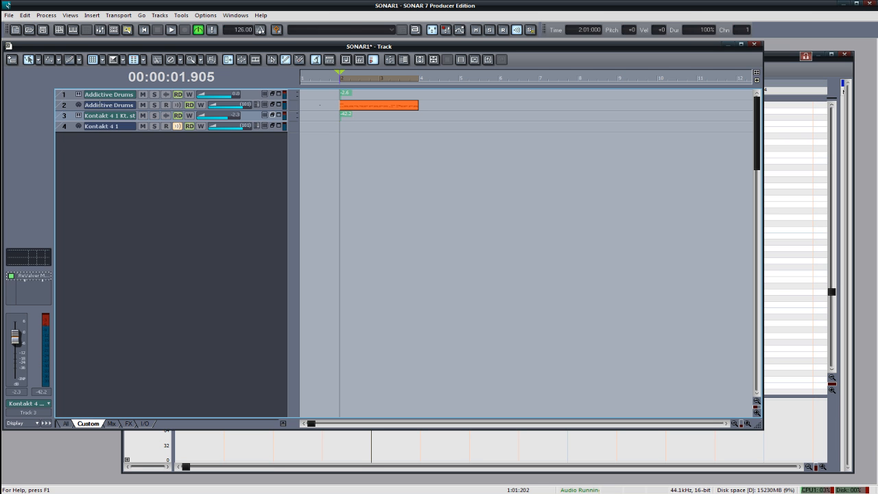
Bring up the Kontakt Strawberry electric guitar loaded on track 4 (Kontakt 4 1).
{"action": "left_click", "coordinate": [100, 126]}
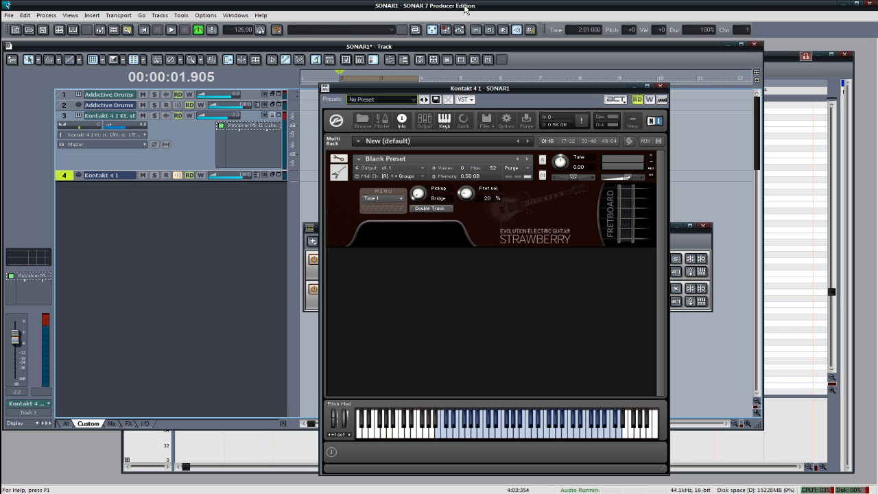
On the Performance page, leave the articulation knob at Palm Mute and close Kontakt.
{"action": "left_click", "coordinate": [381, 197]}
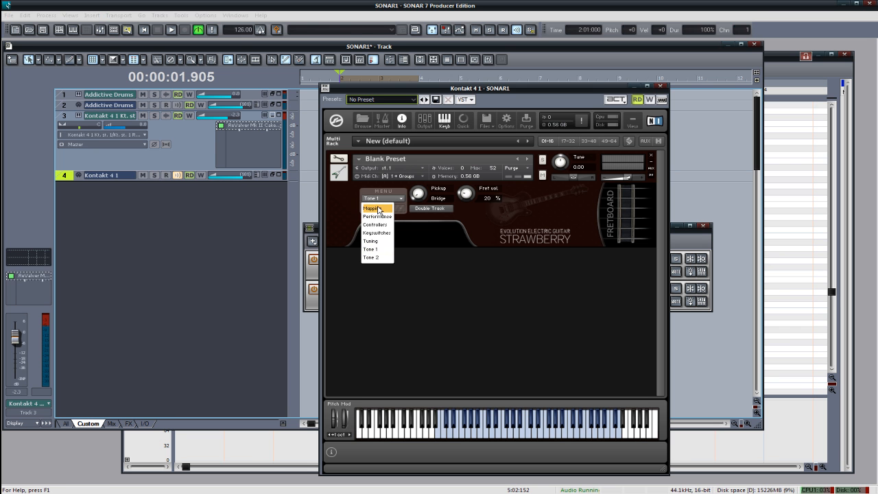
{"action": "left_click", "coordinate": [373, 208]}
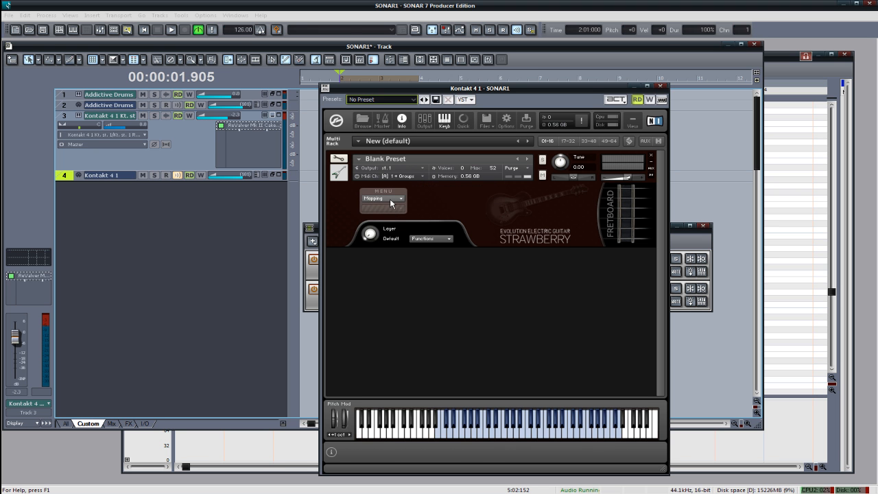
{"action": "left_click", "coordinate": [400, 197]}
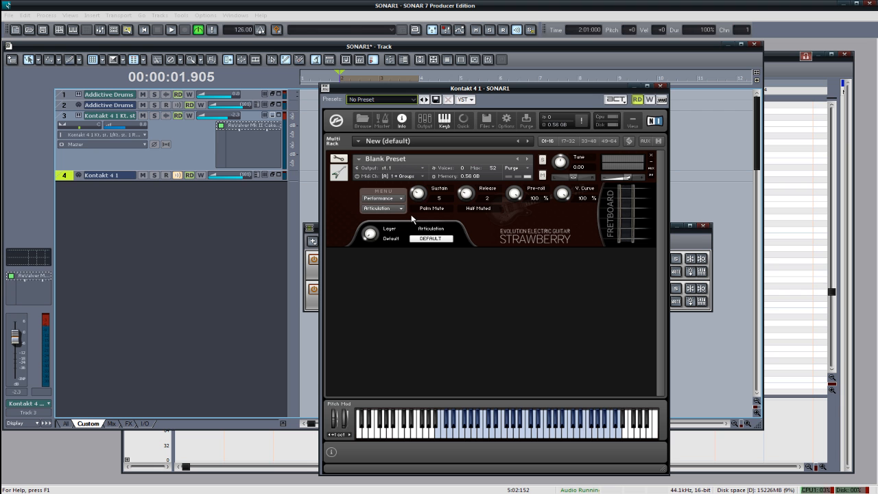
{"action": "mouse_move", "coordinate": [421, 201]}
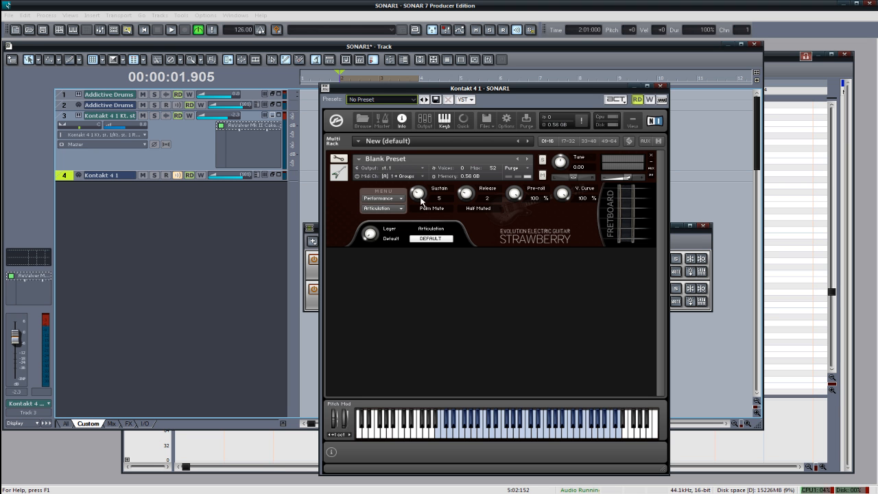
{"action": "left_click_drag", "start_coordinate": [418, 193], "coordinate": [418, 206]}
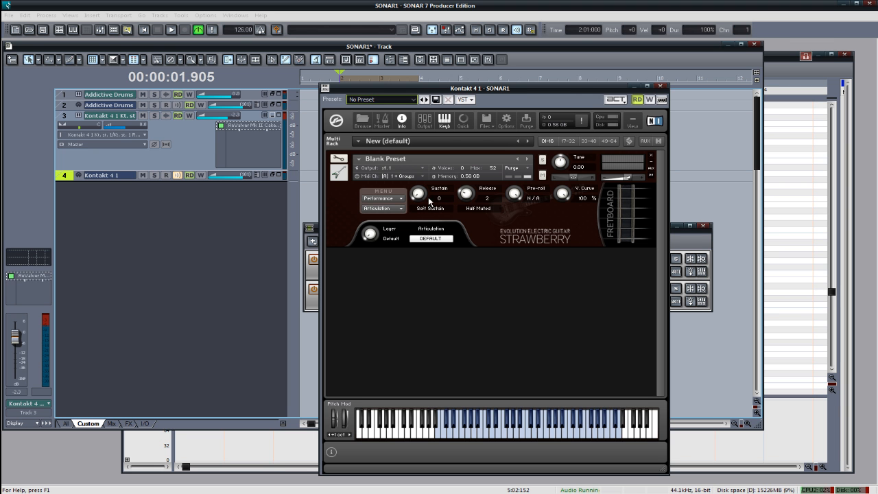
{"action": "left_click_drag", "start_coordinate": [418, 192], "coordinate": [418, 186]}
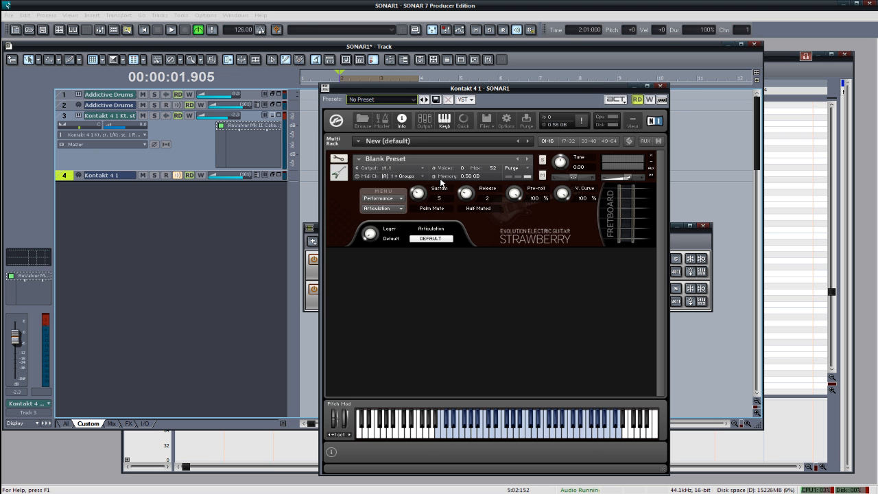
{"action": "left_click", "coordinate": [659, 87]}
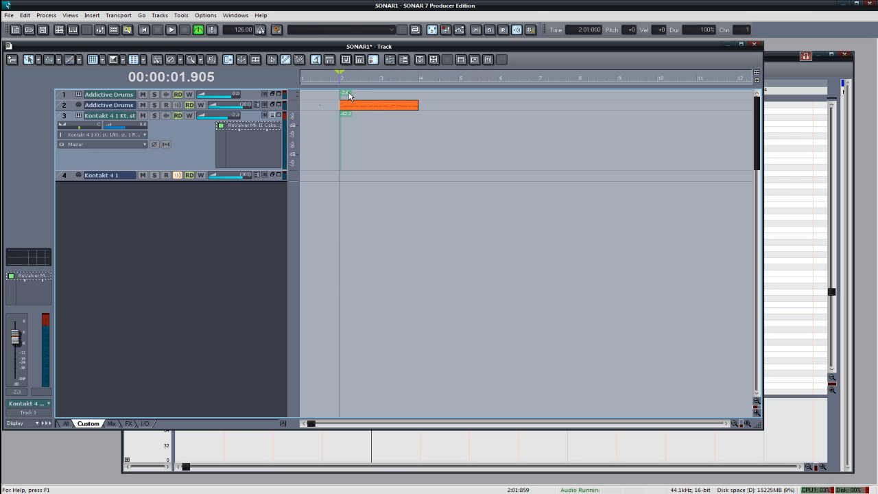
Show the Kontakt 4 1 guitar track's notes in the Piano Roll.
{"action": "left_click", "coordinate": [170, 30]}
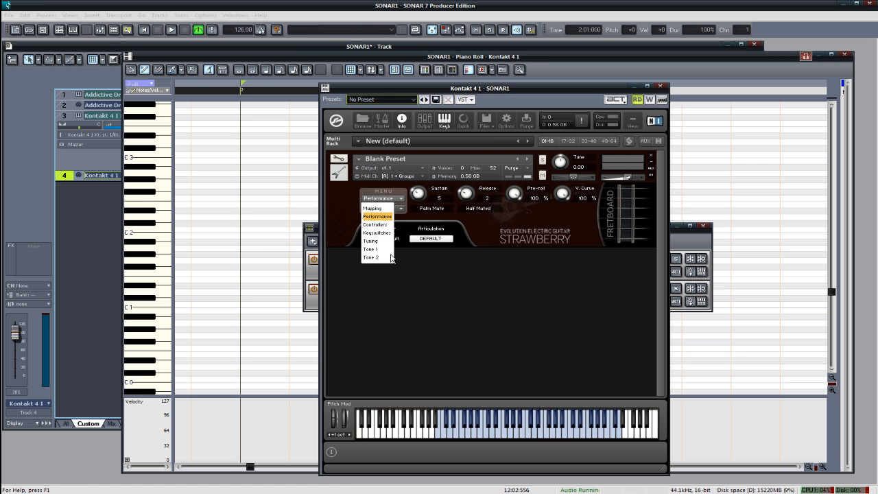
On the Tuning page, pick the Standard tuning preset and close Kontakt.
{"action": "left_click", "coordinate": [371, 241]}
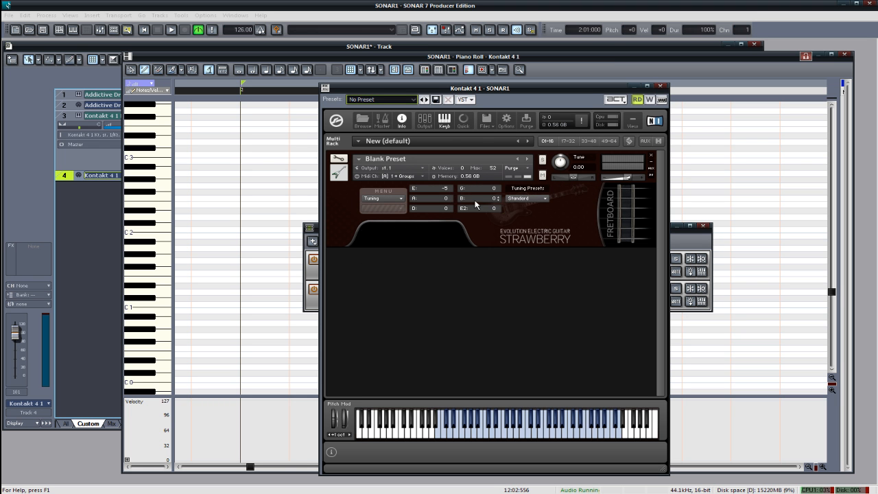
{"action": "left_click", "coordinate": [524, 197]}
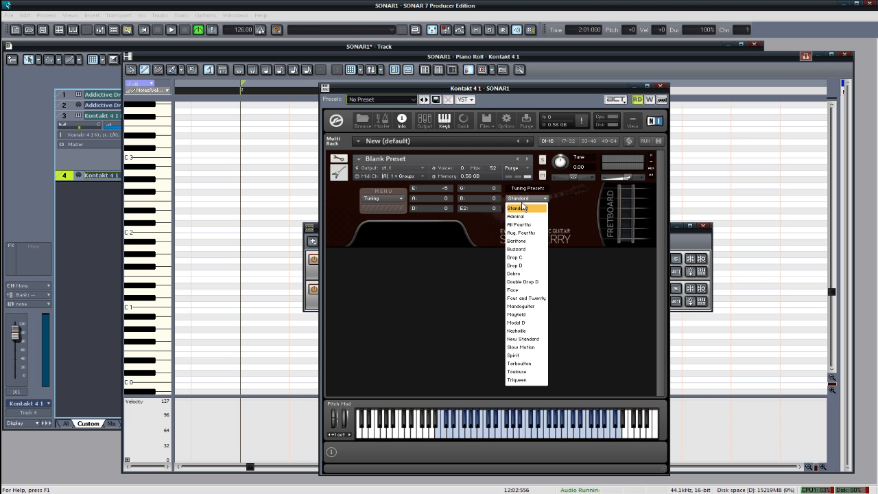
{"action": "left_click", "coordinate": [518, 208]}
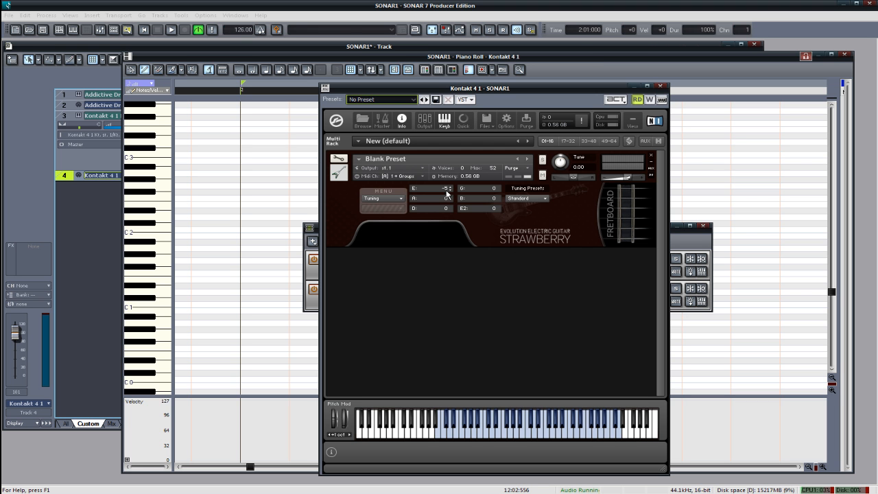
{"action": "mouse_move", "coordinate": [675, 69]}
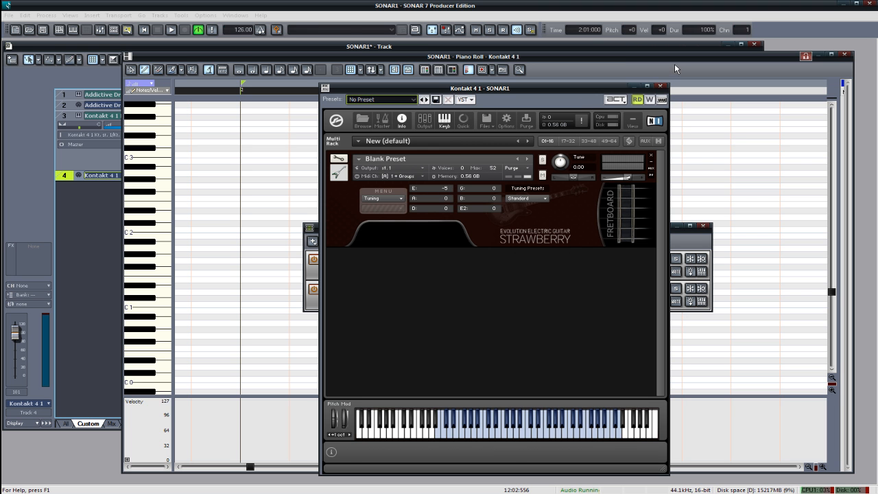
{"action": "left_click", "coordinate": [661, 88]}
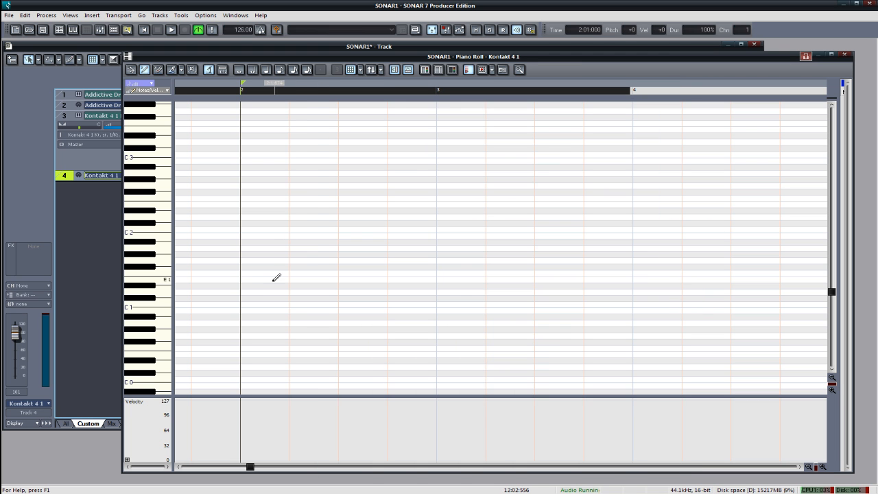
Draw the first bar of the riff: a low note, a higher note, a run of repeated notes and one more.
{"action": "left_click", "coordinate": [250, 297]}
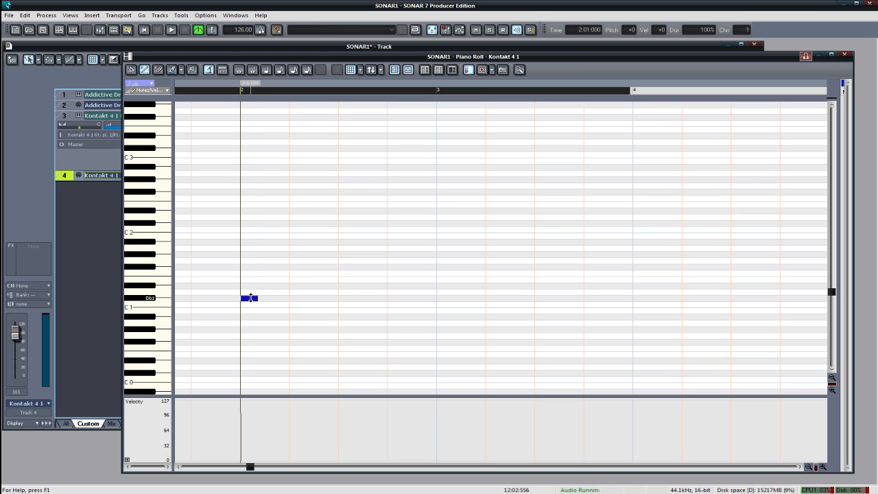
{"action": "left_click_drag", "start_coordinate": [250, 298], "coordinate": [249, 310]}
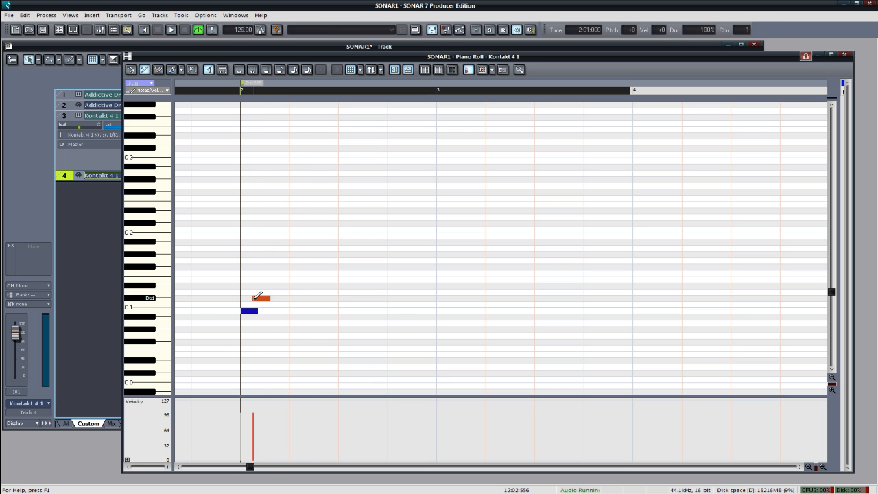
{"action": "left_click", "coordinate": [263, 297]}
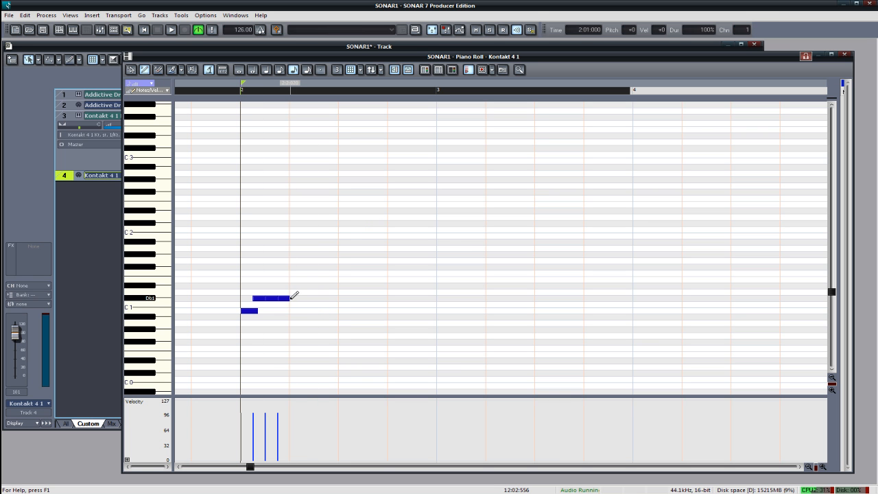
{"action": "left_click_drag", "start_coordinate": [285, 298], "coordinate": [302, 297]}
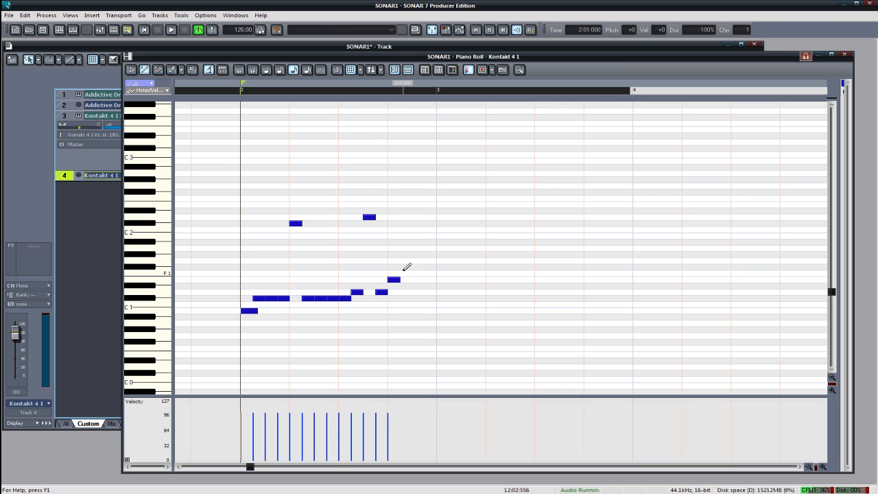
{"action": "left_click", "coordinate": [420, 294]}
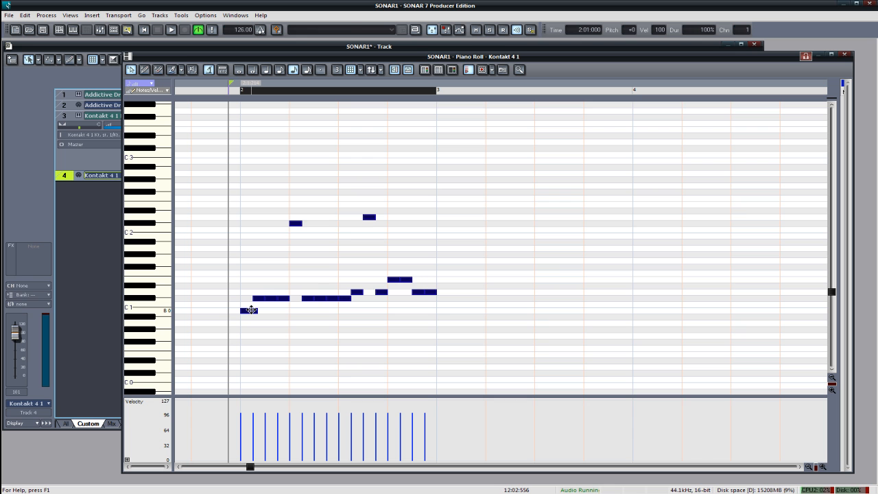
Copy the riff into the next bar and raise one note's velocity for a squeal.
{"action": "left_click", "coordinate": [170, 30]}
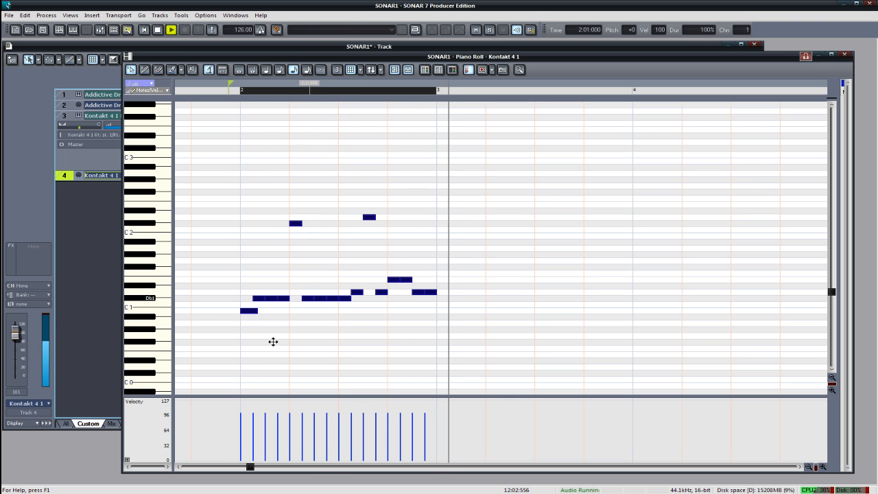
{"action": "left_click", "coordinate": [170, 30]}
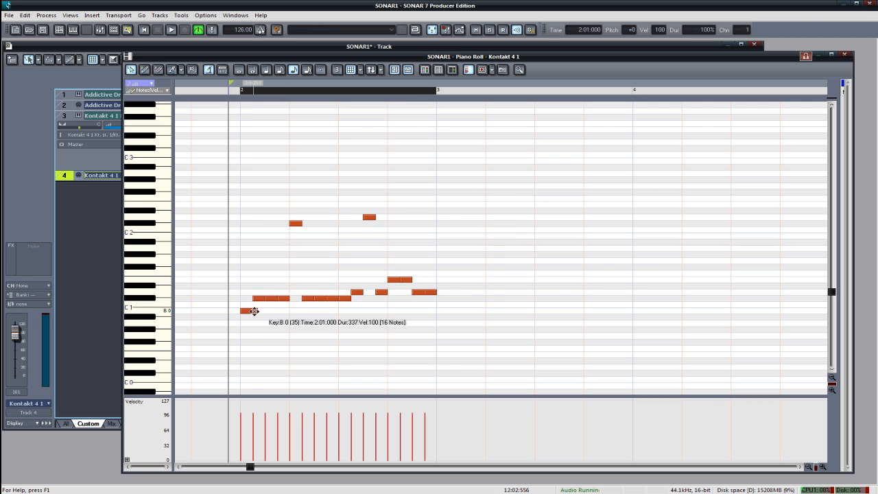
{"action": "left_click", "coordinate": [170, 30]}
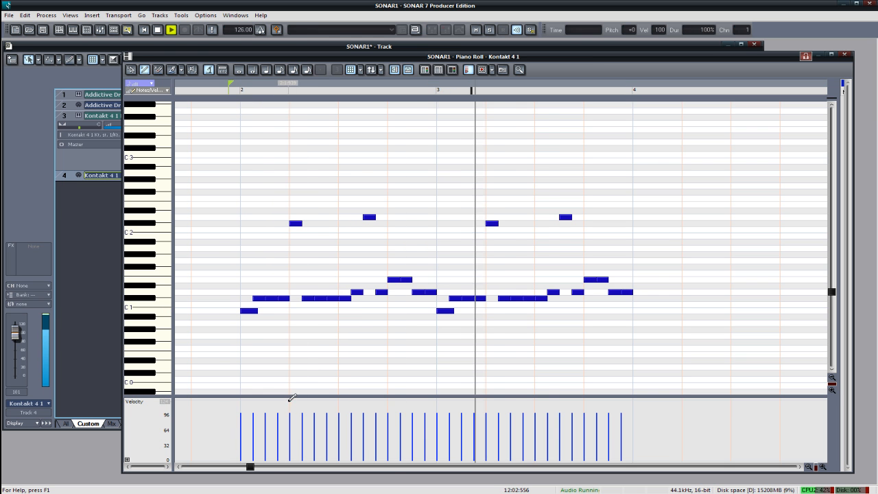
{"action": "left_click", "coordinate": [170, 30]}
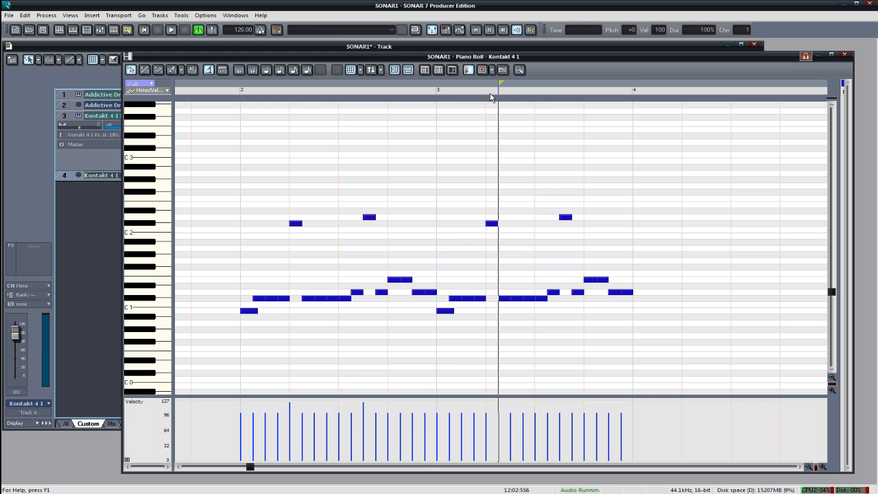
{"action": "left_click", "coordinate": [170, 30]}
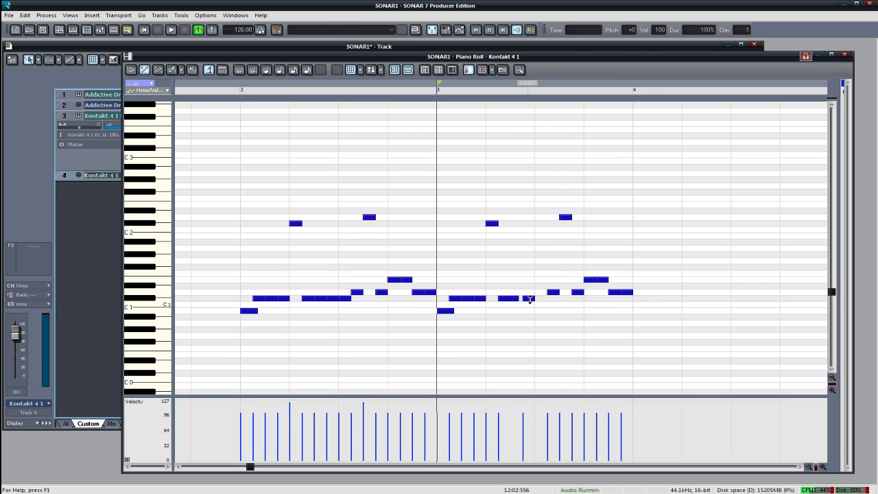
{"action": "left_click", "coordinate": [170, 30]}
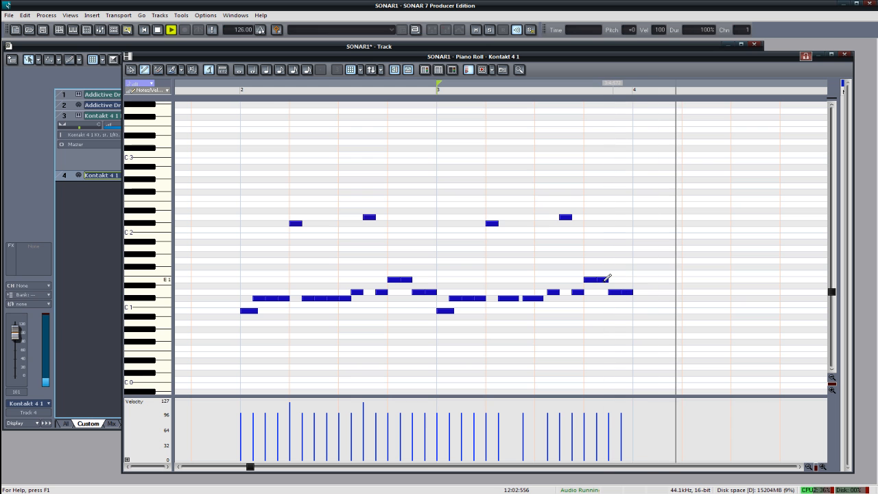
{"action": "left_click", "coordinate": [170, 30]}
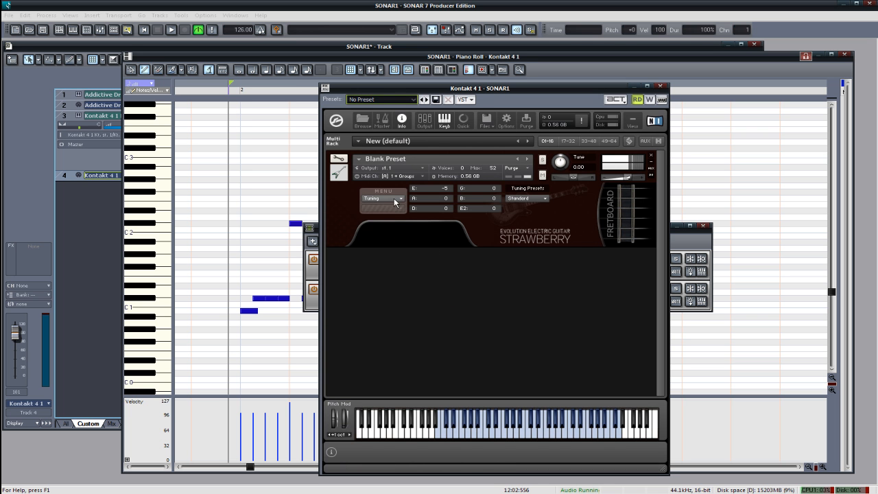
Show the Strawberry guitar's list of settings pages from the page selector.
{"action": "left_click", "coordinate": [381, 197]}
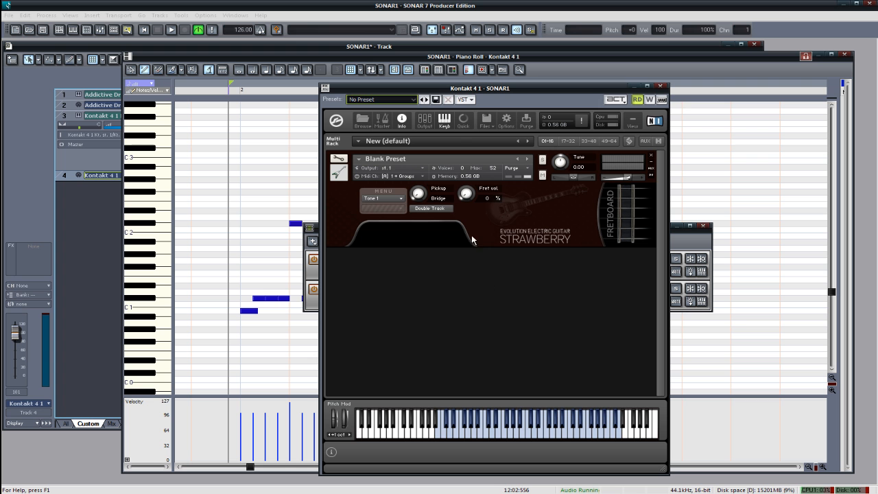
{"action": "left_click", "coordinate": [660, 88]}
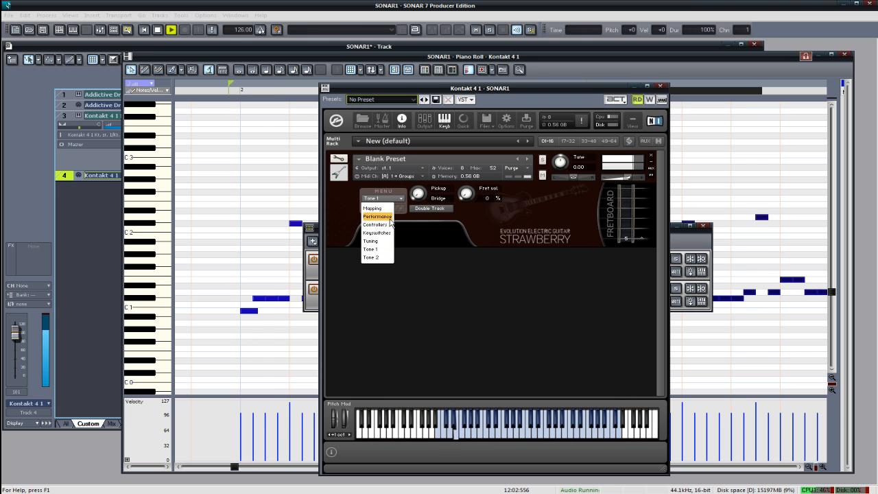
On the Mapping page, set the articulation mapping source to Velocity and close Kontakt.
{"action": "left_click", "coordinate": [377, 217]}
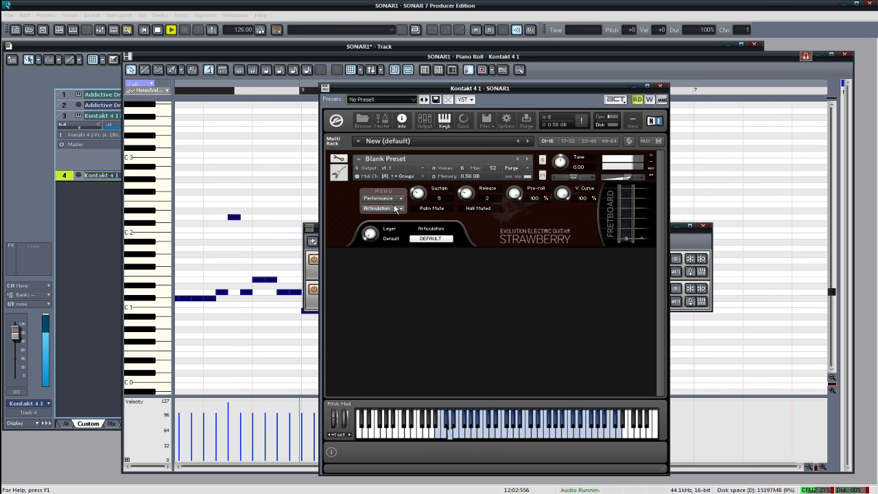
{"action": "left_click", "coordinate": [381, 197]}
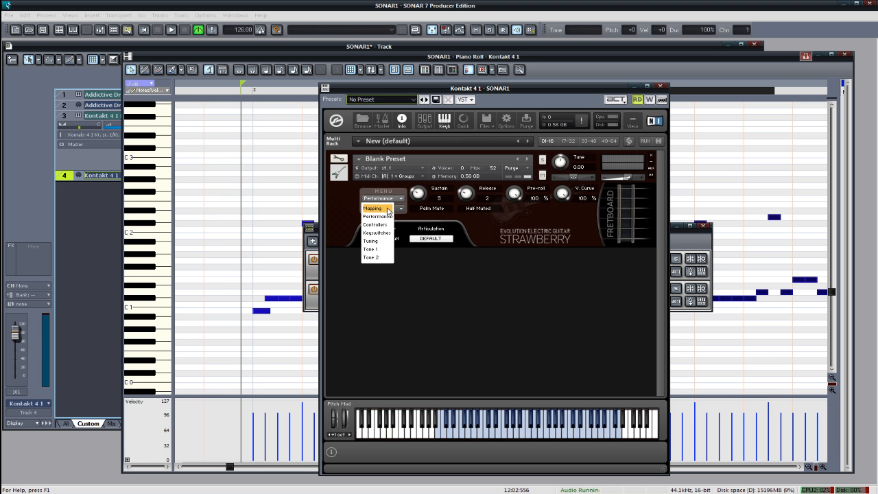
{"action": "left_click", "coordinate": [373, 209]}
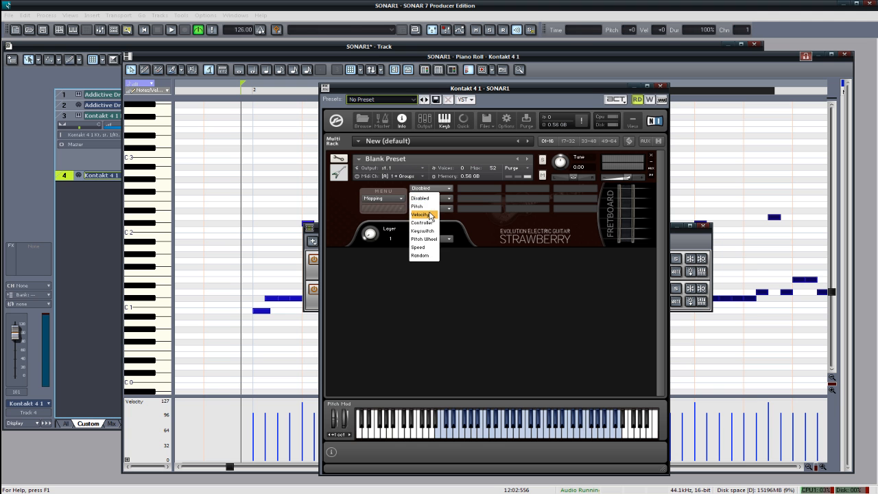
{"action": "left_click", "coordinate": [420, 214]}
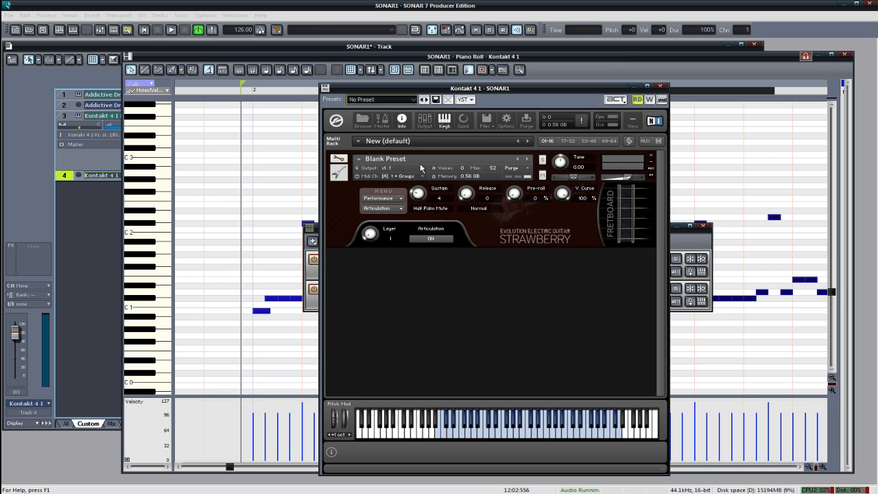
{"action": "mouse_move", "coordinate": [489, 203]}
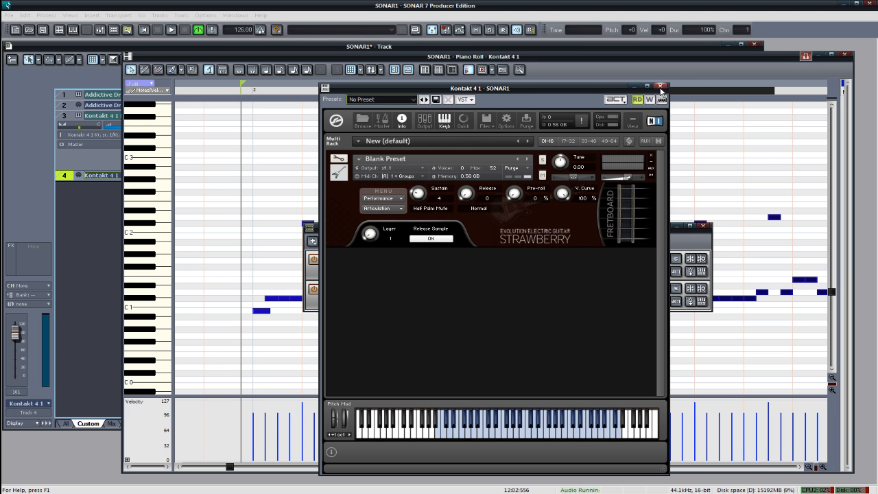
{"action": "left_click", "coordinate": [661, 85]}
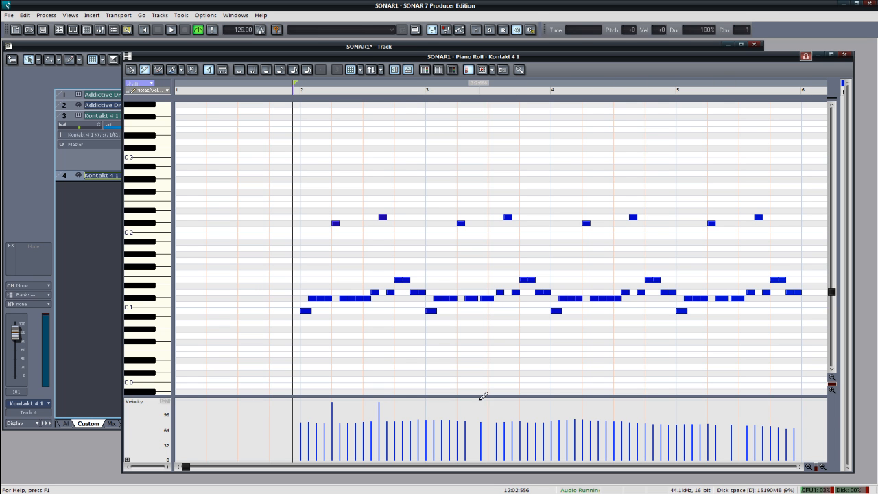
Raise several riff notes, including those in bar 4, to velocity 127 in the velocity lane.
{"action": "left_click", "coordinate": [170, 31]}
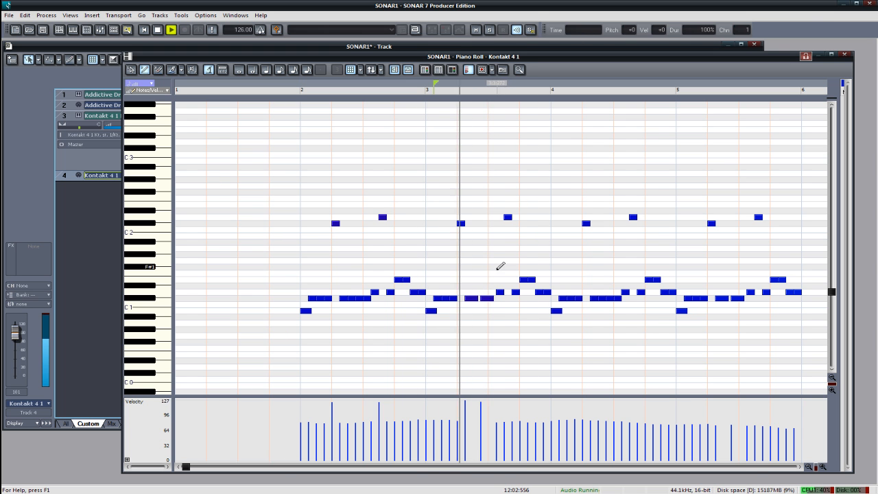
{"action": "left_click", "coordinate": [170, 30]}
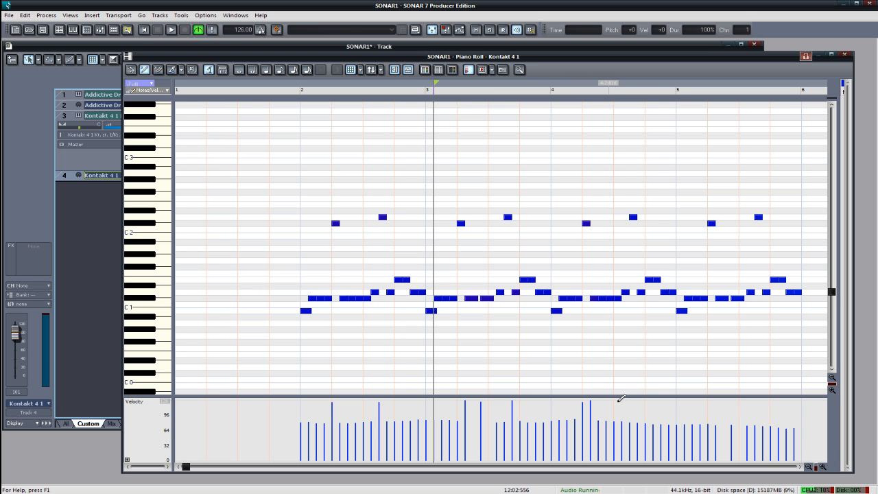
{"action": "mouse_move", "coordinate": [643, 406]}
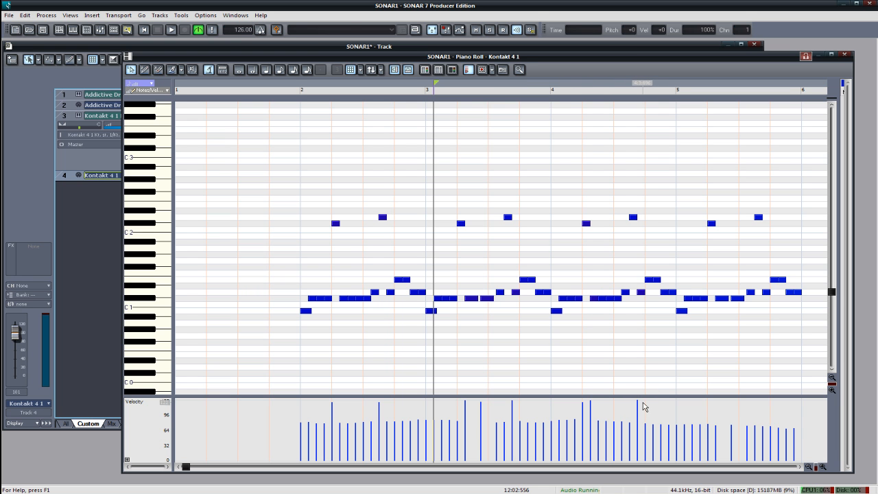
{"action": "left_click", "coordinate": [170, 30]}
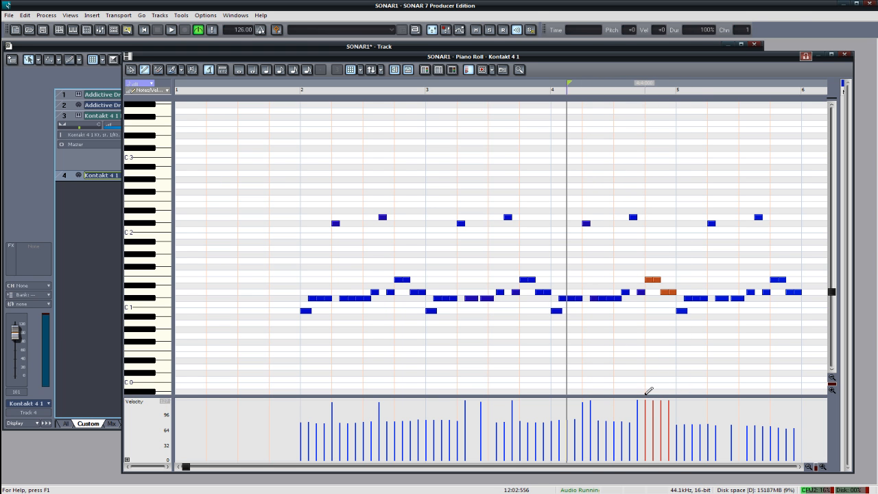
{"action": "left_click", "coordinate": [170, 30]}
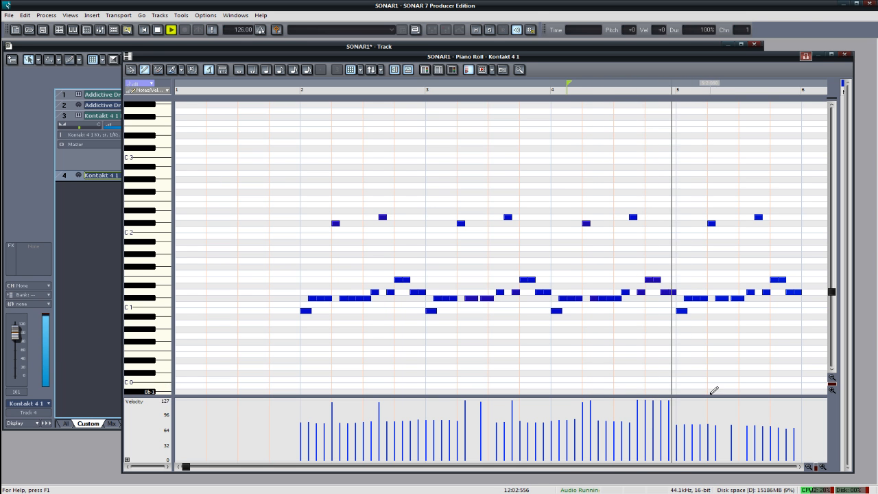
{"action": "scroll", "scroll_direction": "right", "scroll_amount": 3}
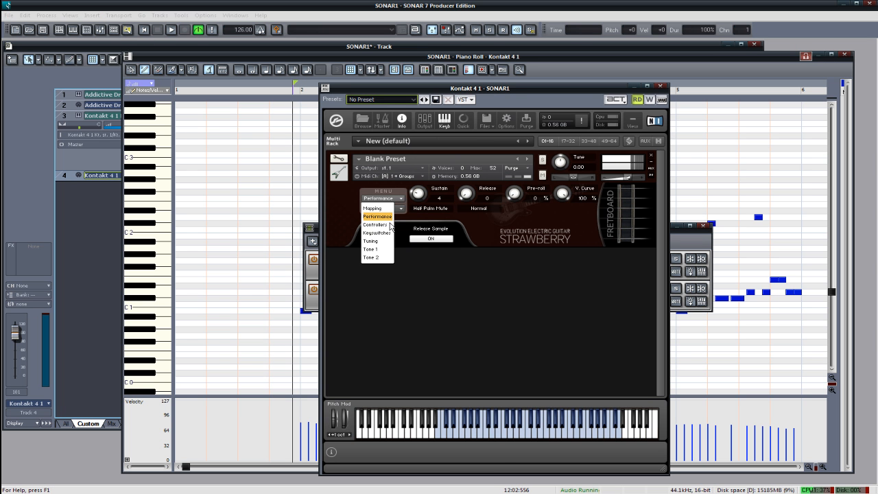
On the Tone 1 page, switch on Double Track for the guitar and close Kontakt.
{"action": "left_click", "coordinate": [370, 250]}
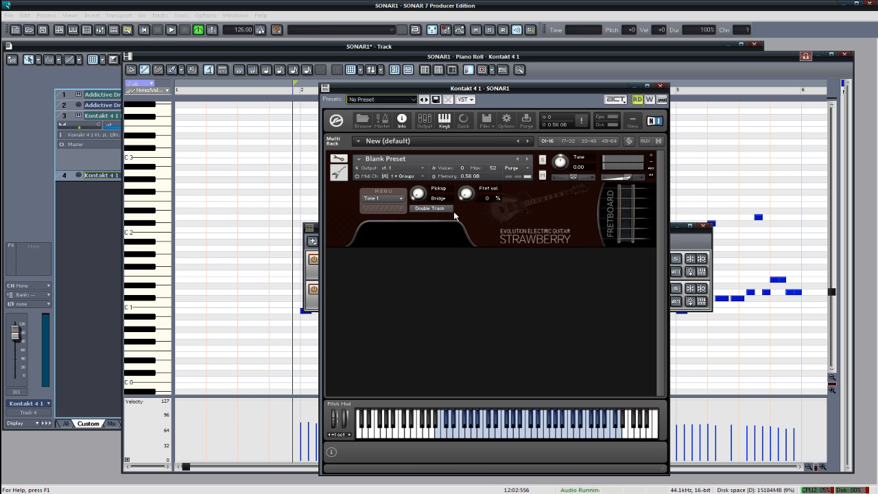
{"action": "left_click", "coordinate": [170, 31]}
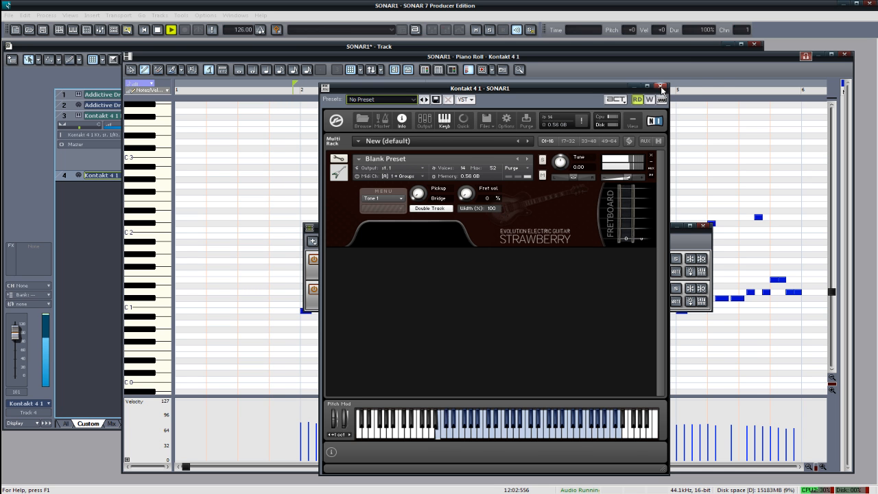
{"action": "left_click", "coordinate": [661, 88]}
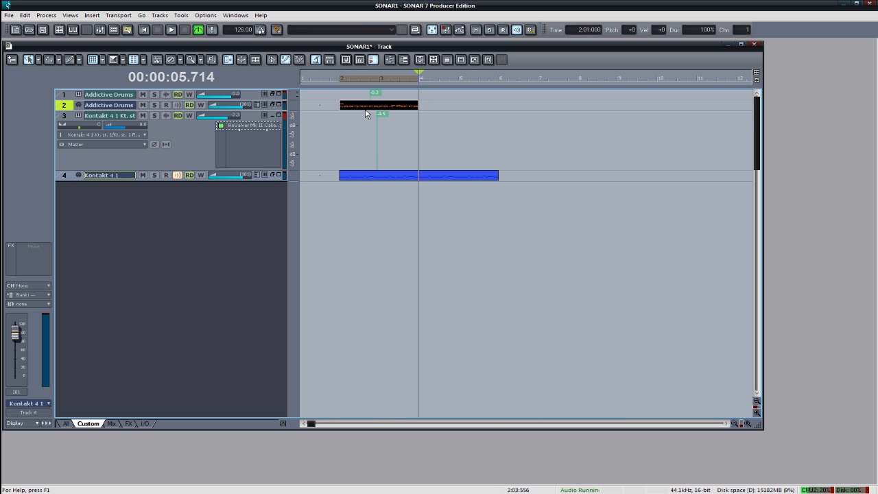
Show the Addictive Drums part in the Piano Roll, zoom in and erase the trailing hits.
{"action": "left_click", "coordinate": [171, 30]}
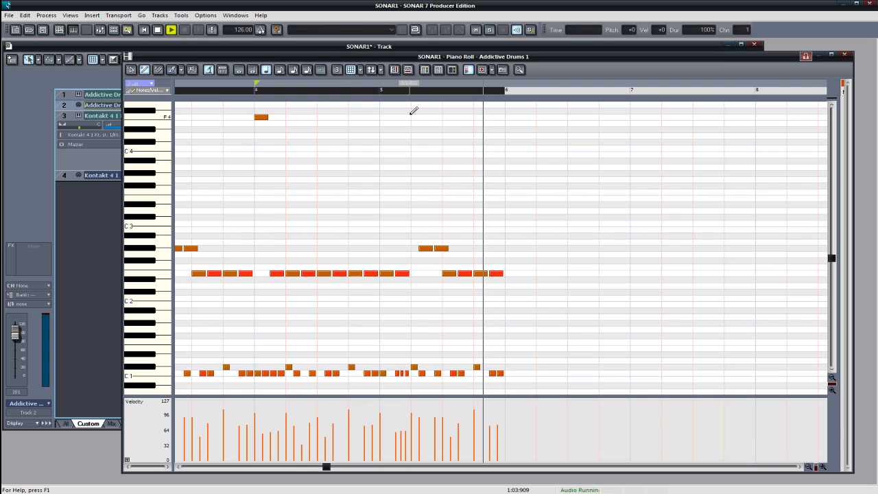
{"action": "left_click", "coordinate": [170, 30]}
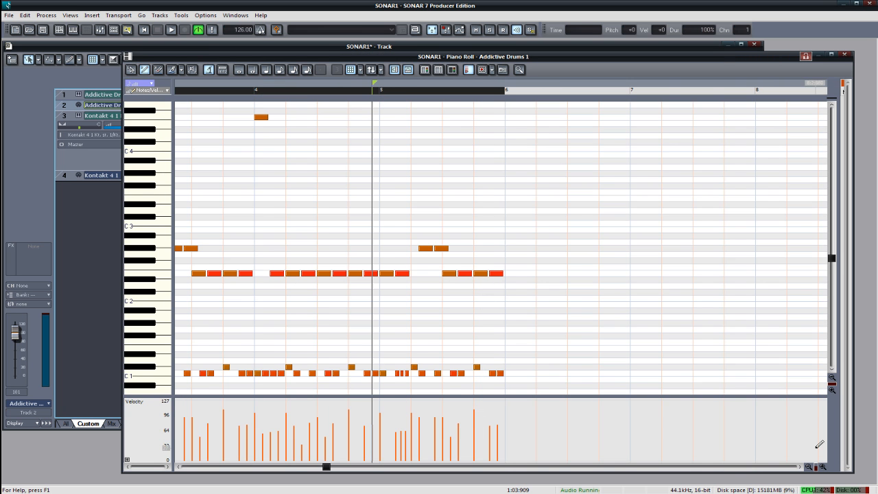
{"action": "left_click", "coordinate": [822, 466]}
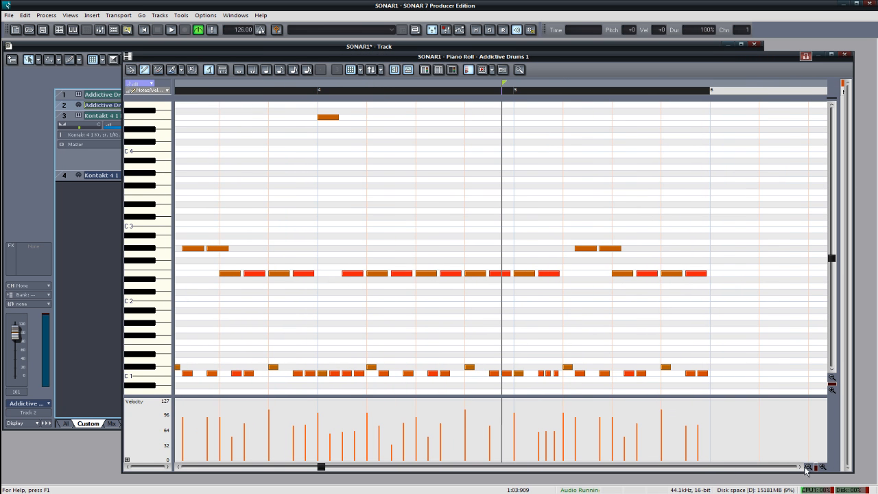
{"action": "left_click", "coordinate": [170, 30]}
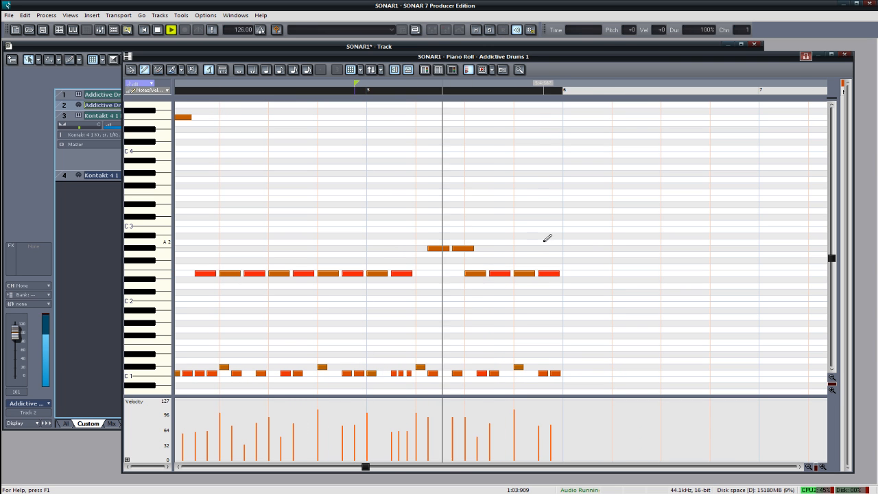
{"action": "left_click", "coordinate": [170, 30]}
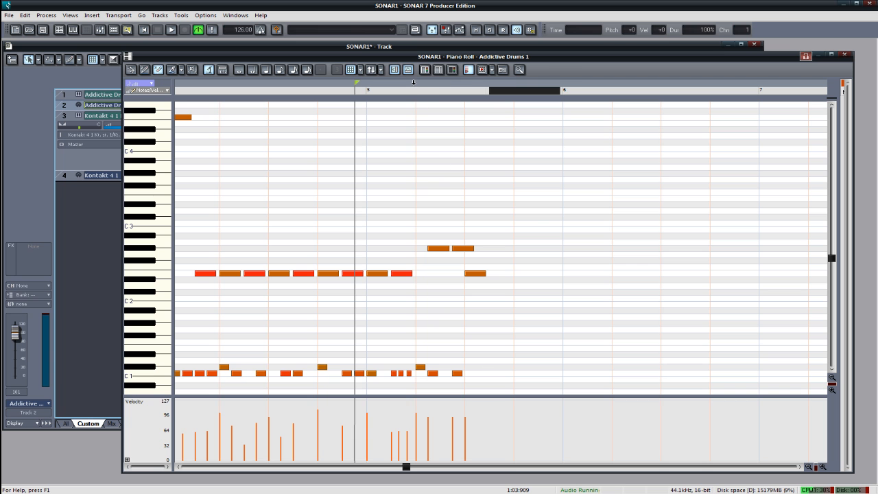
{"action": "left_click", "coordinate": [170, 30]}
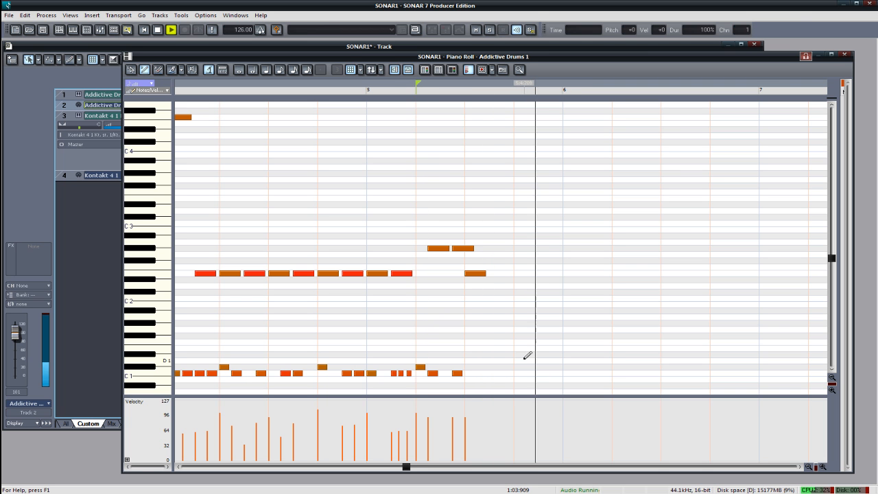
Draw an ending fill of drum and higher tom hits after the pattern.
{"action": "left_click", "coordinate": [171, 30]}
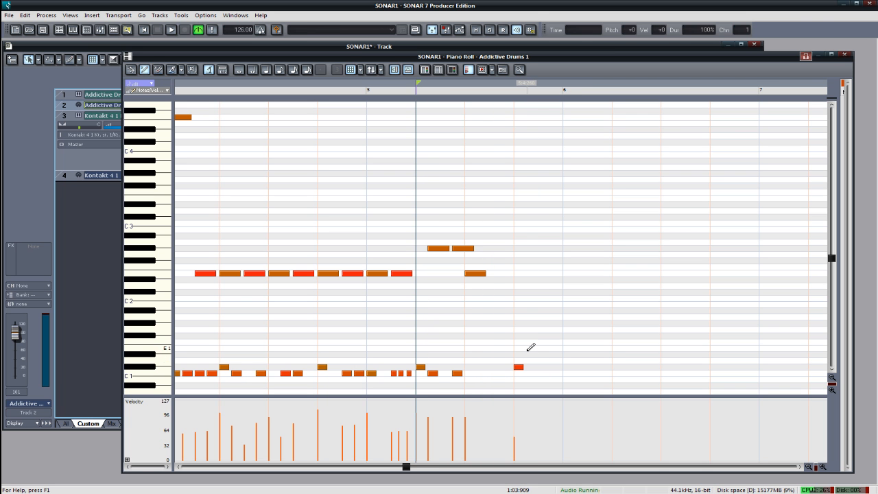
{"action": "left_click", "coordinate": [533, 354]}
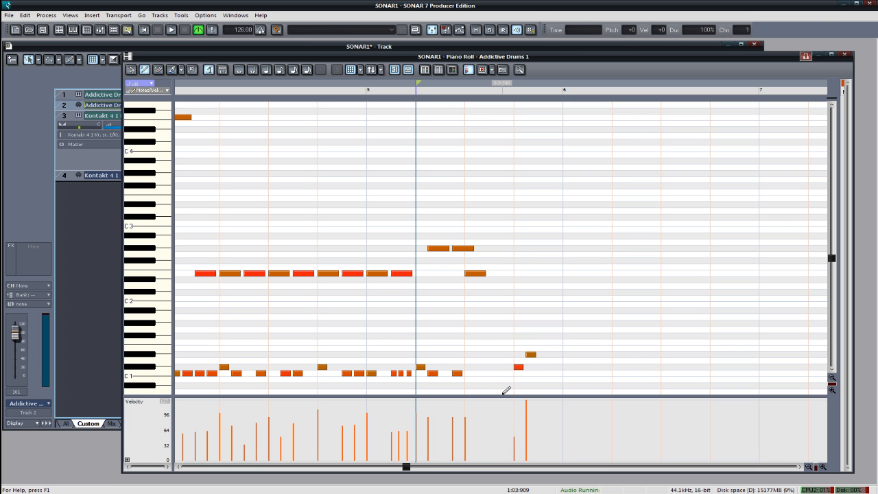
{"action": "left_click", "coordinate": [518, 368]}
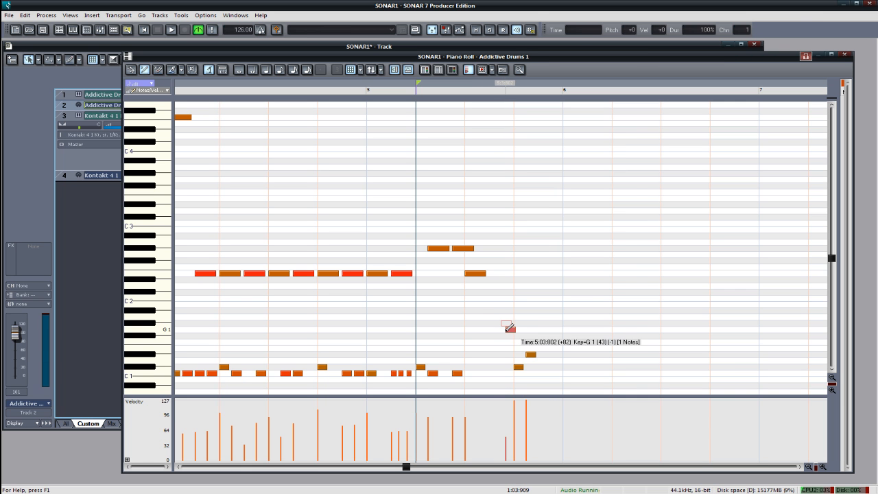
{"action": "left_click", "coordinate": [170, 31]}
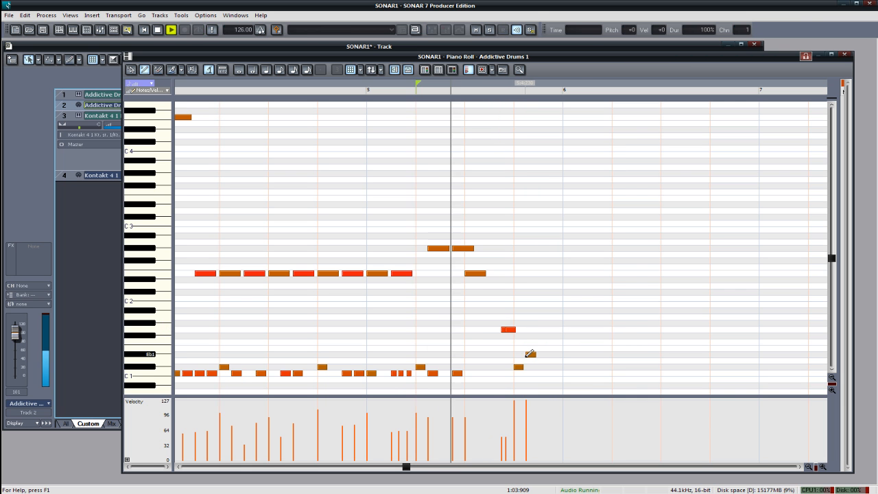
{"action": "left_click", "coordinate": [170, 30]}
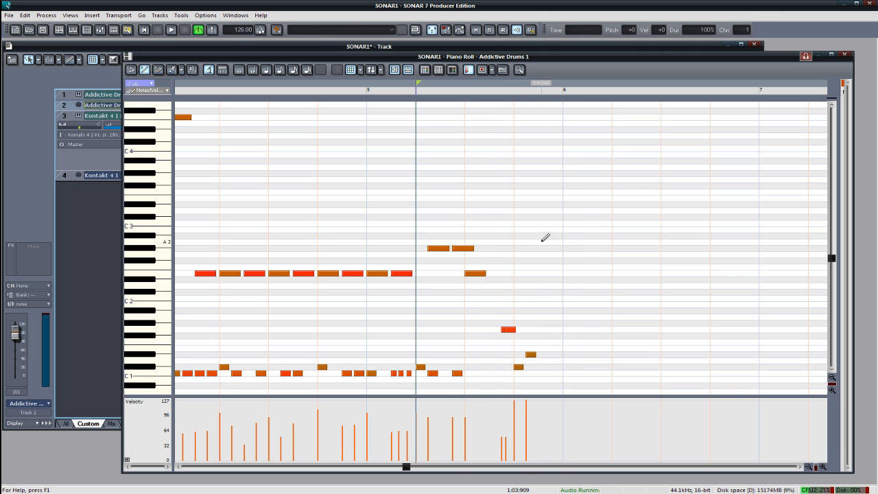
{"action": "mouse_move", "coordinate": [541, 247]}
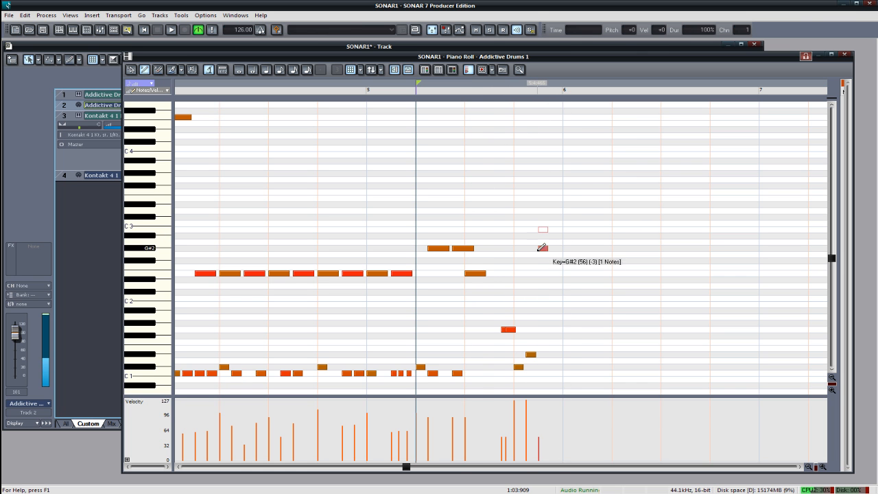
Add two full-velocity A3 drum hits just before bar 4.
{"action": "left_click", "coordinate": [542, 247]}
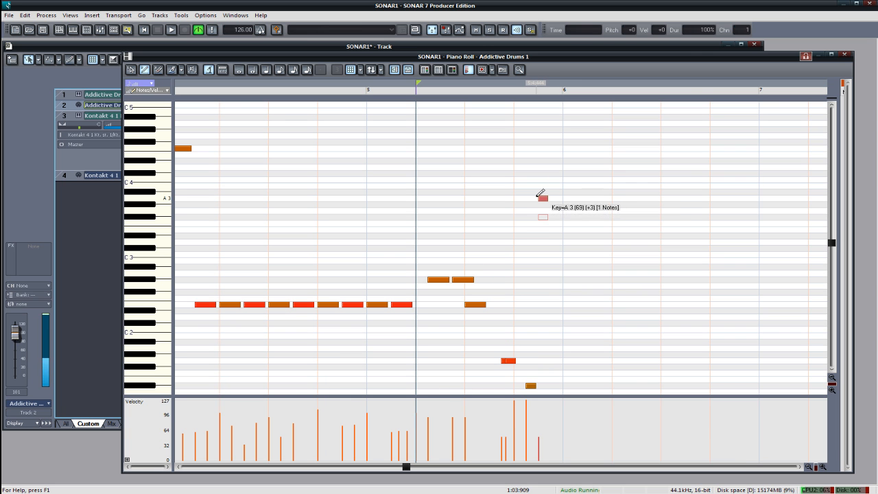
{"action": "left_click", "coordinate": [544, 197]}
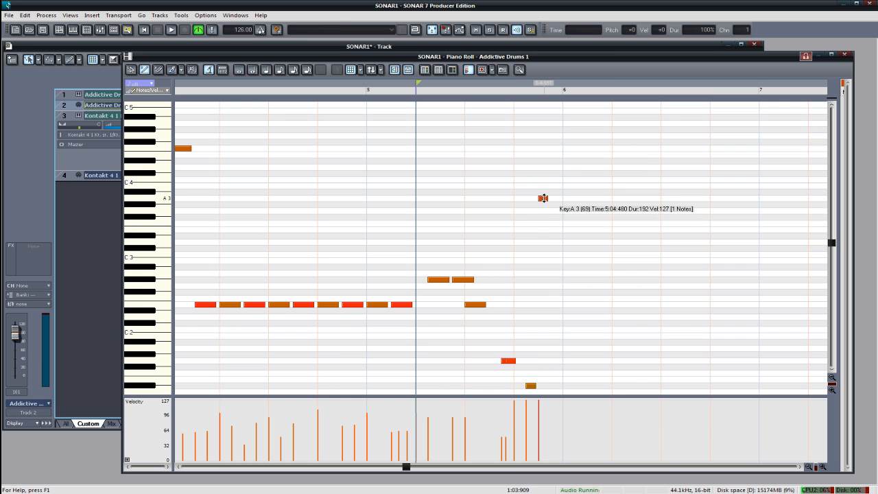
{"action": "left_click", "coordinate": [170, 30]}
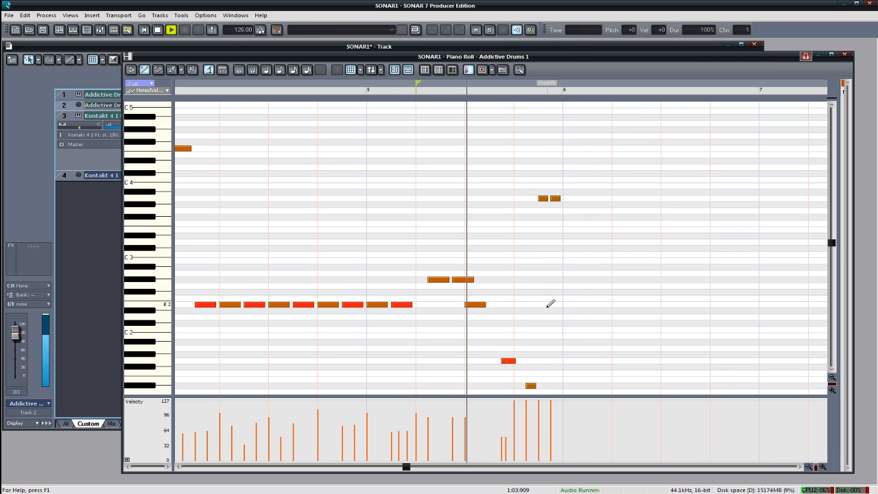
{"action": "scroll", "scroll_direction": "down", "scroll_amount": 3}
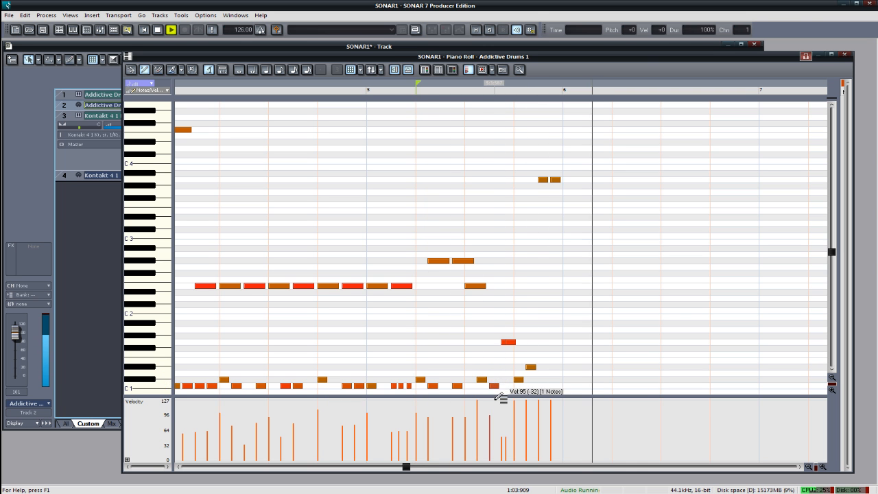
{"action": "left_click", "coordinate": [556, 180]}
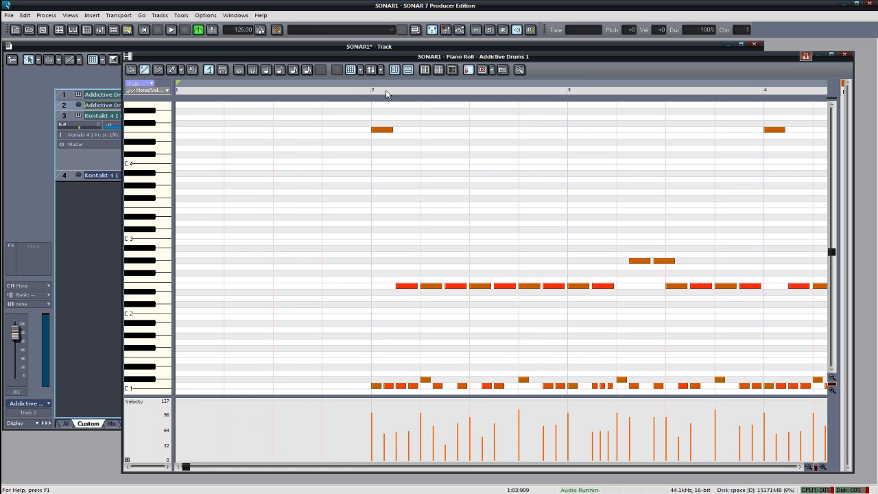
Draw another velocity-127 high drum hit in the intro and return to Track view.
{"action": "left_click", "coordinate": [170, 31]}
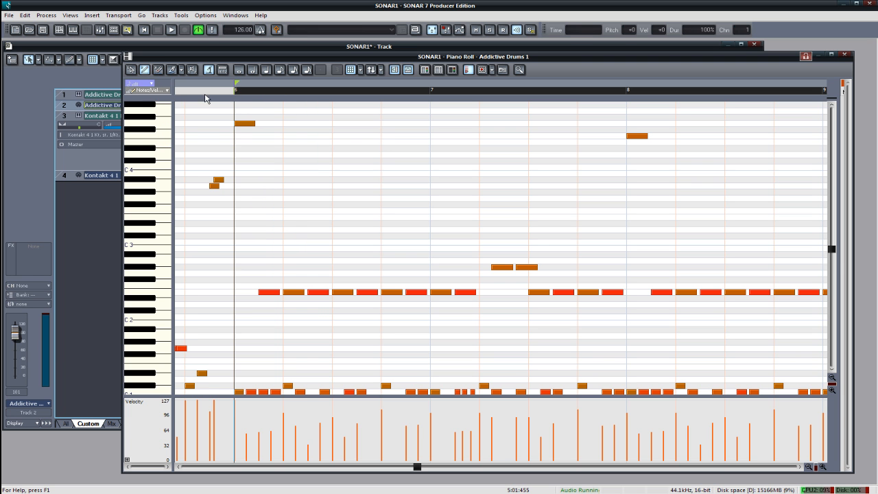
{"action": "left_click", "coordinate": [170, 30]}
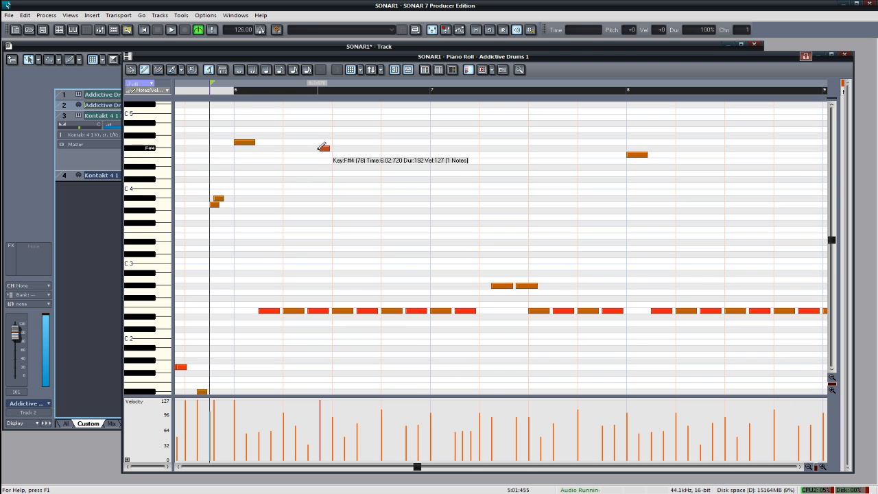
{"action": "left_click", "coordinate": [170, 30]}
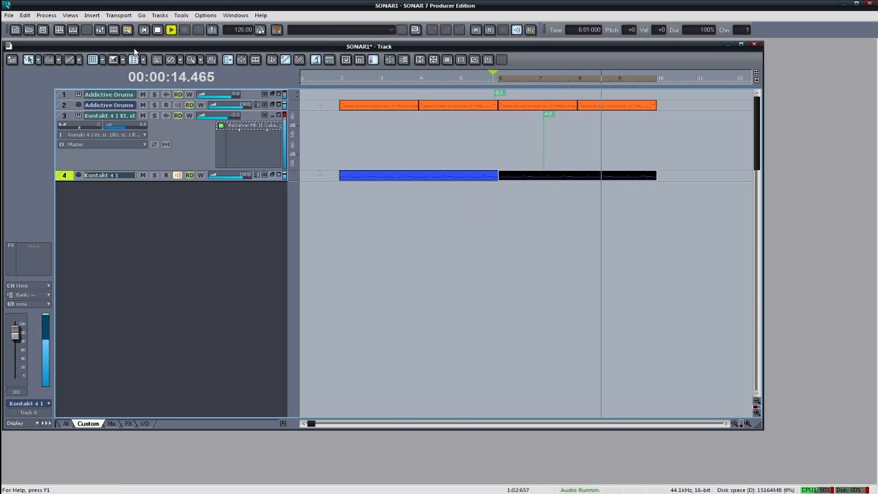
On Kontakt's Mapping page, set the Strawberry guitar's second layer source to Velocity.
{"action": "left_click", "coordinate": [156, 30]}
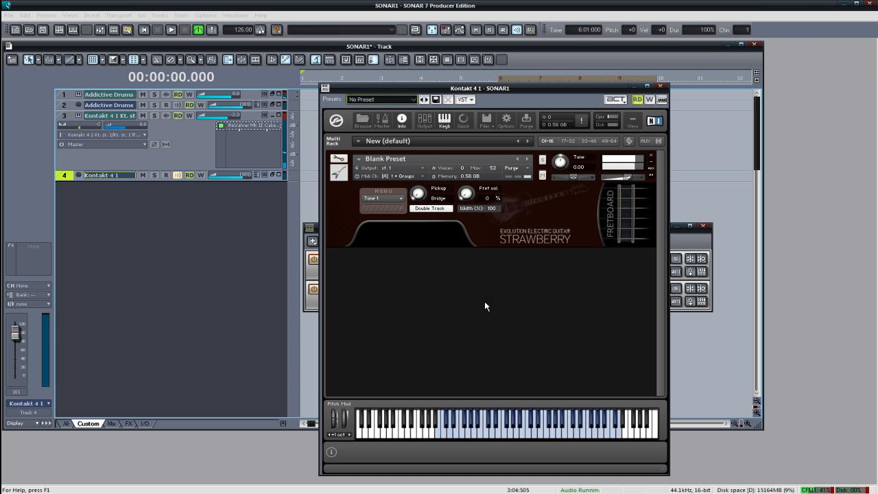
{"action": "left_click", "coordinate": [381, 198]}
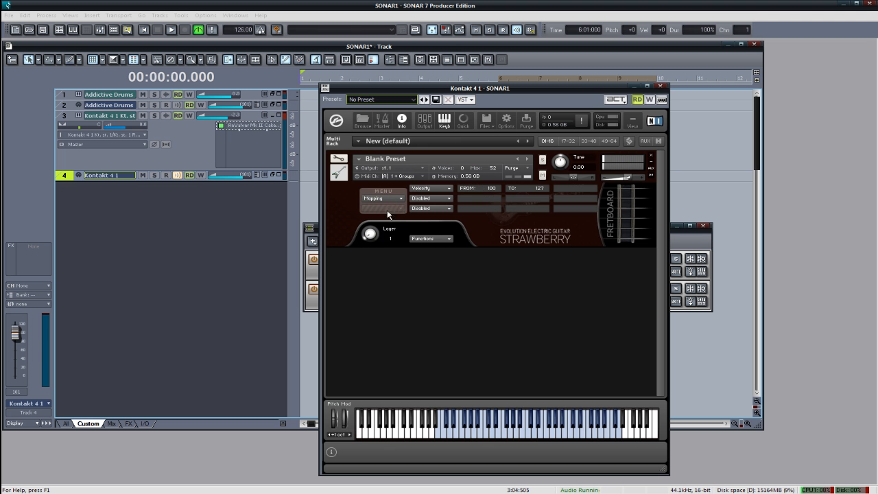
{"action": "mouse_move", "coordinate": [376, 236]}
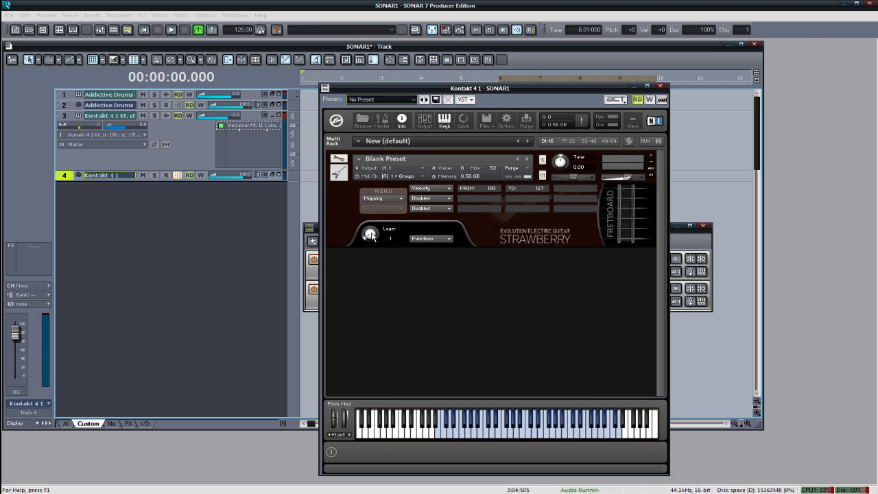
{"action": "left_click", "coordinate": [449, 188]}
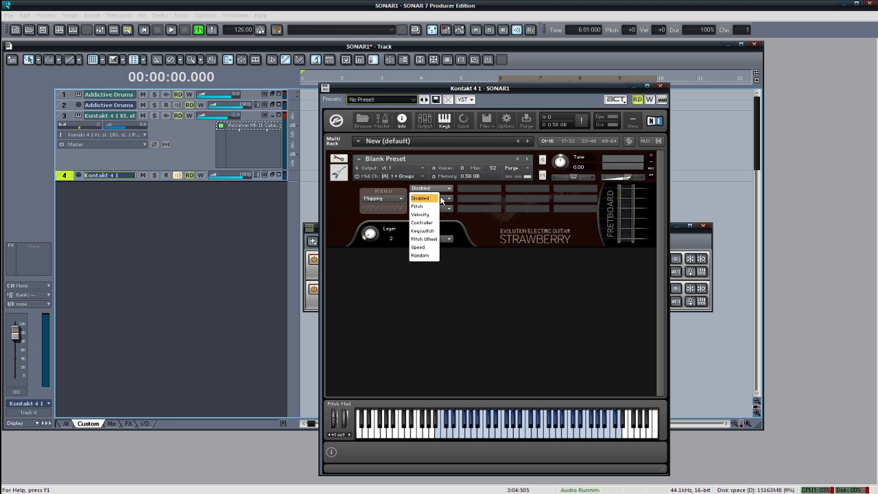
{"action": "mouse_move", "coordinate": [420, 214]}
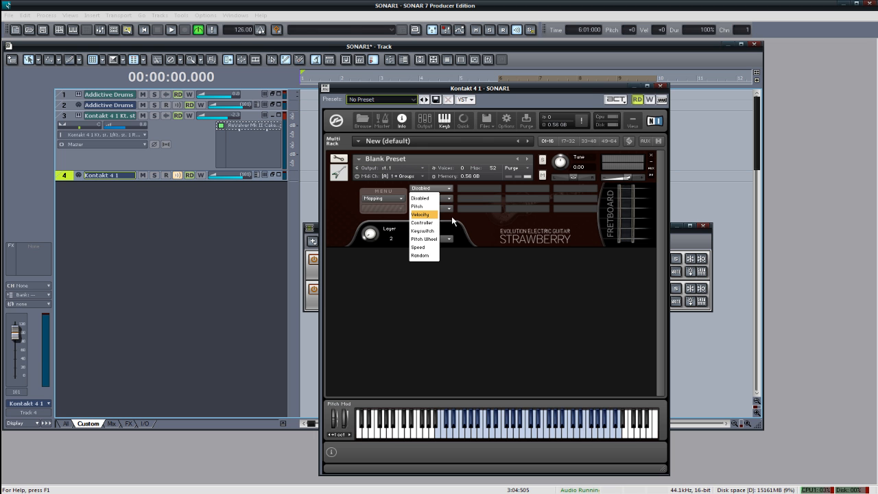
{"action": "mouse_move", "coordinate": [430, 219]}
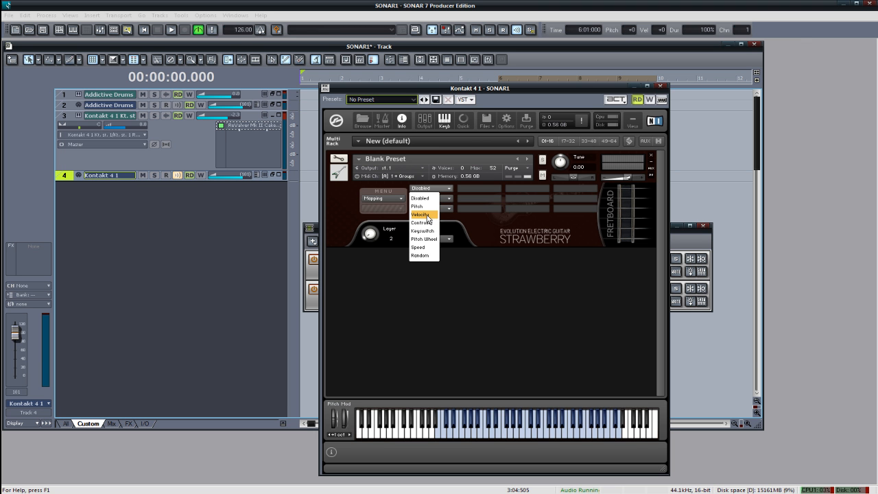
{"action": "left_click", "coordinate": [420, 214]}
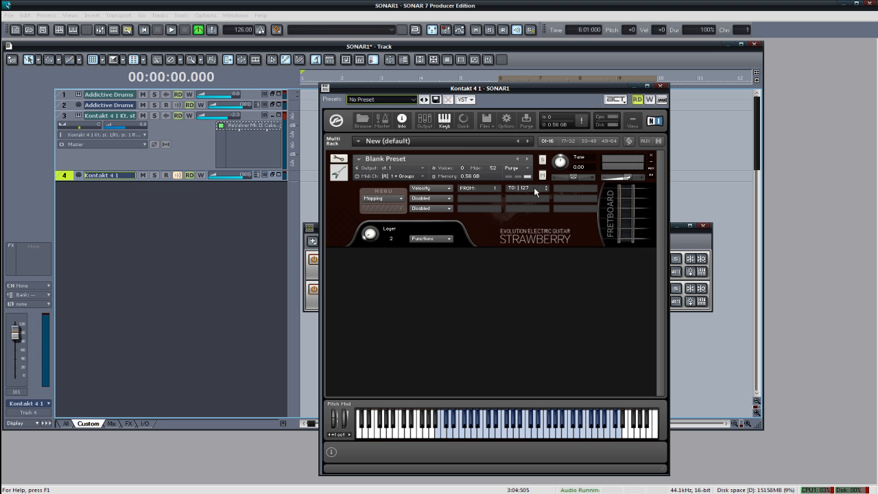
Switch the Strawberry guitar to its Performance page and close the Kontakt window.
{"action": "left_click", "coordinate": [383, 198]}
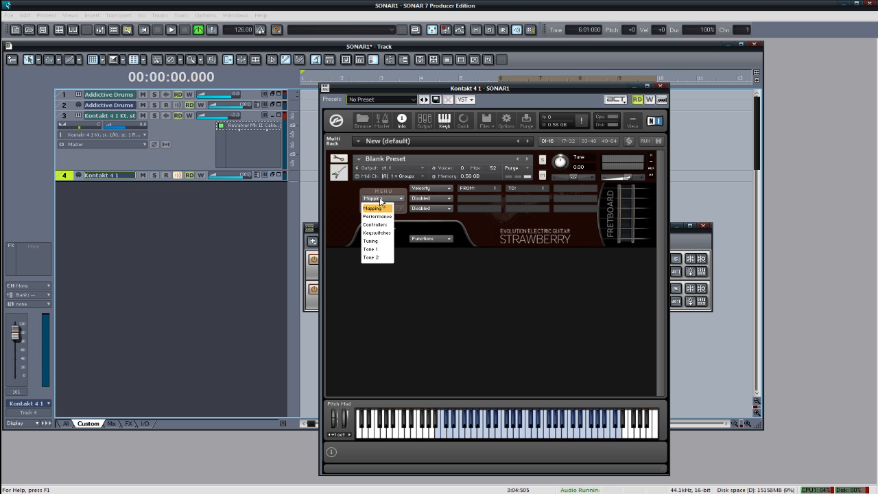
{"action": "left_click", "coordinate": [375, 217]}
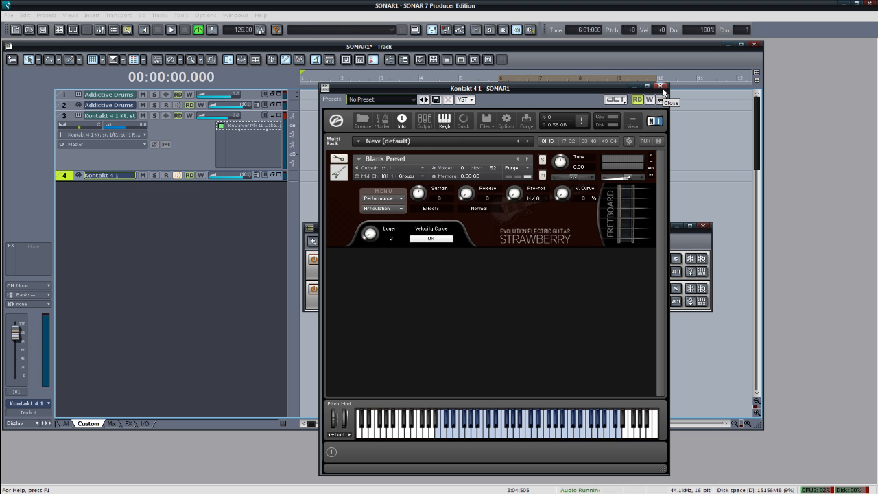
{"action": "left_click", "coordinate": [661, 88]}
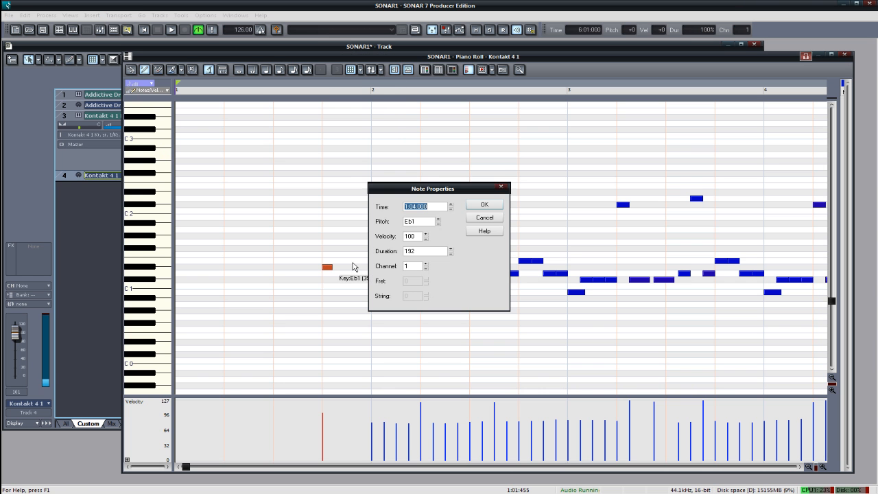
Add a low guitar note in bar 1, drag it lower and stretch it to bar 2, then audition.
{"action": "left_click", "coordinate": [483, 203]}
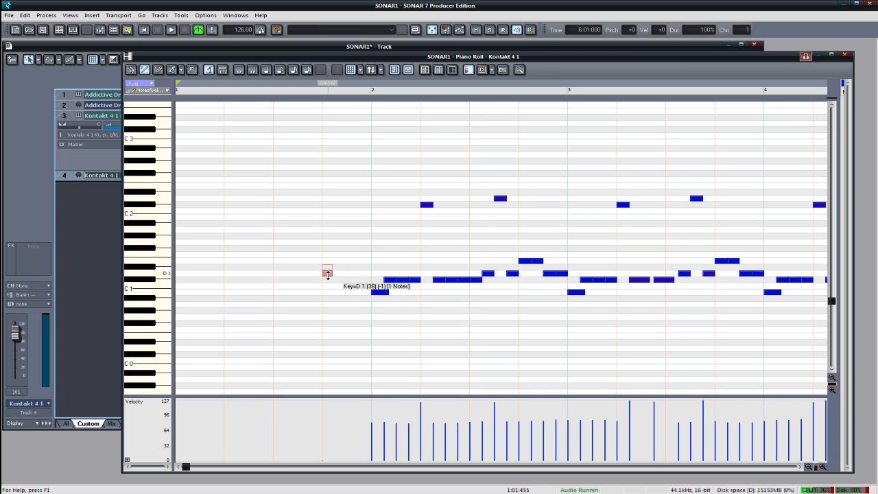
{"action": "left_click_drag", "start_coordinate": [326, 273], "coordinate": [327, 290]}
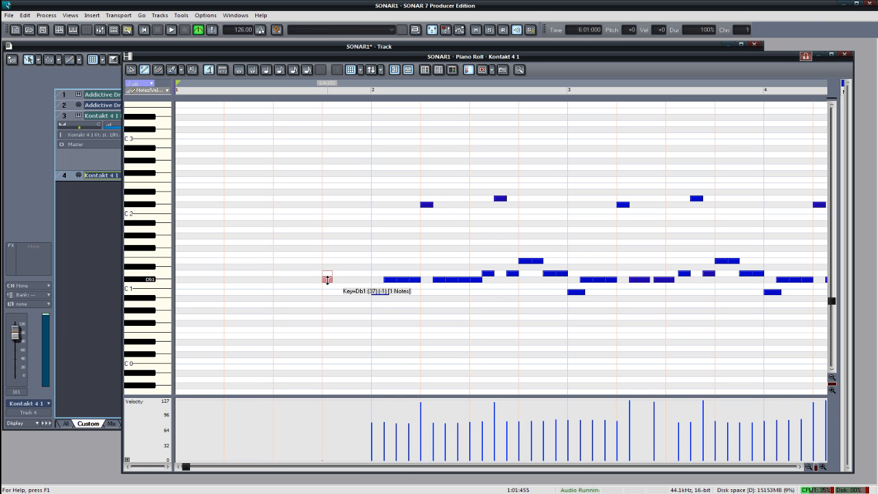
{"action": "left_click_drag", "start_coordinate": [326, 278], "coordinate": [288, 278]}
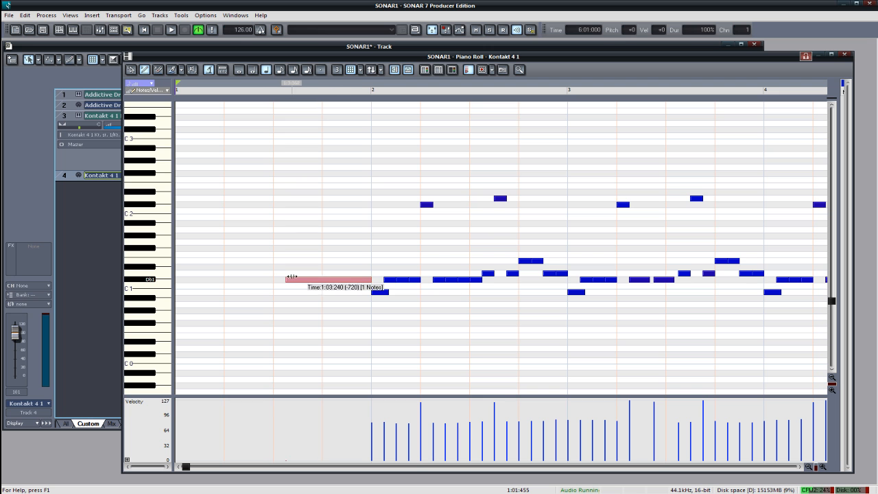
{"action": "left_click", "coordinate": [170, 31]}
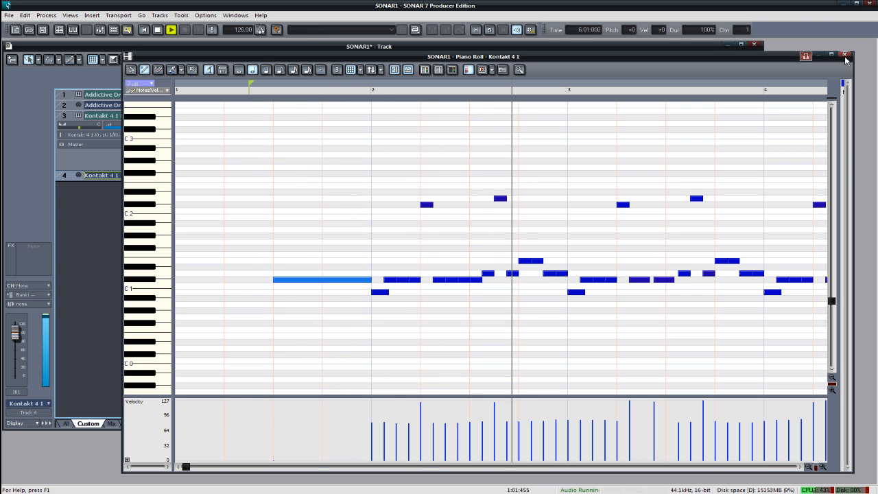
{"action": "left_click", "coordinate": [845, 55]}
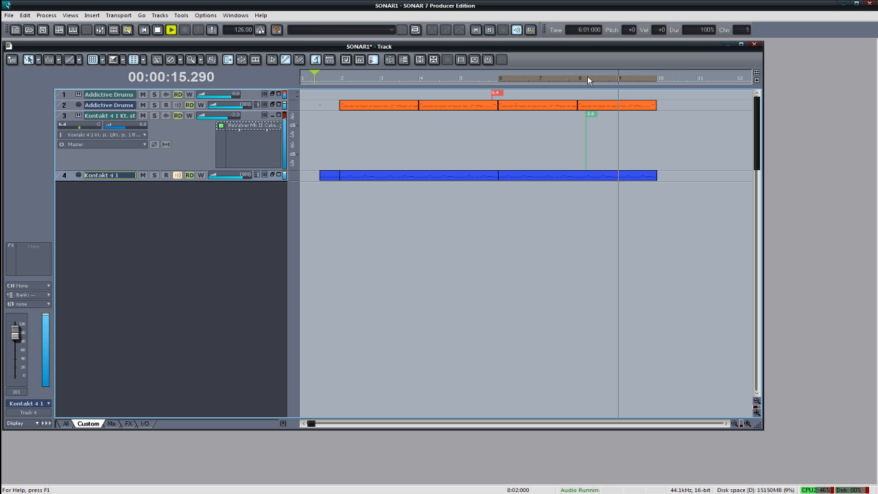
Add a guitar note near bar 8 and lengthen it beside the rising bend phrase.
{"action": "left_click", "coordinate": [170, 30]}
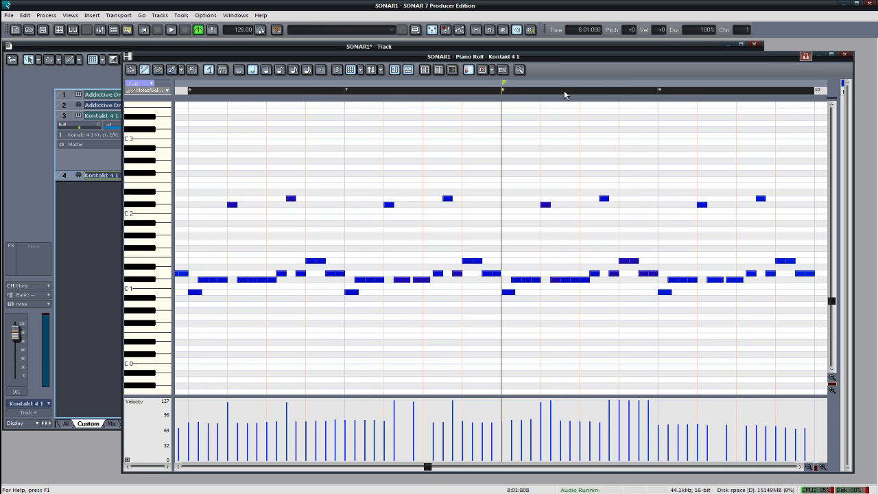
{"action": "left_click", "coordinate": [170, 30]}
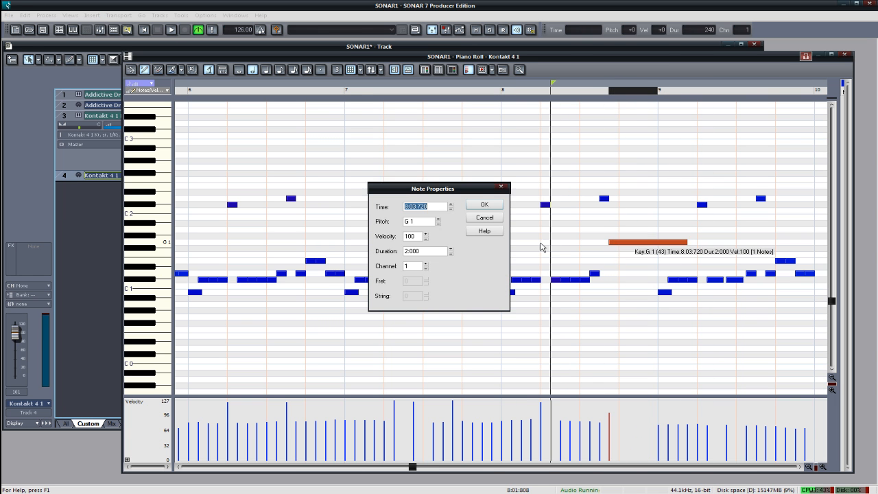
{"action": "left_click", "coordinate": [483, 203]}
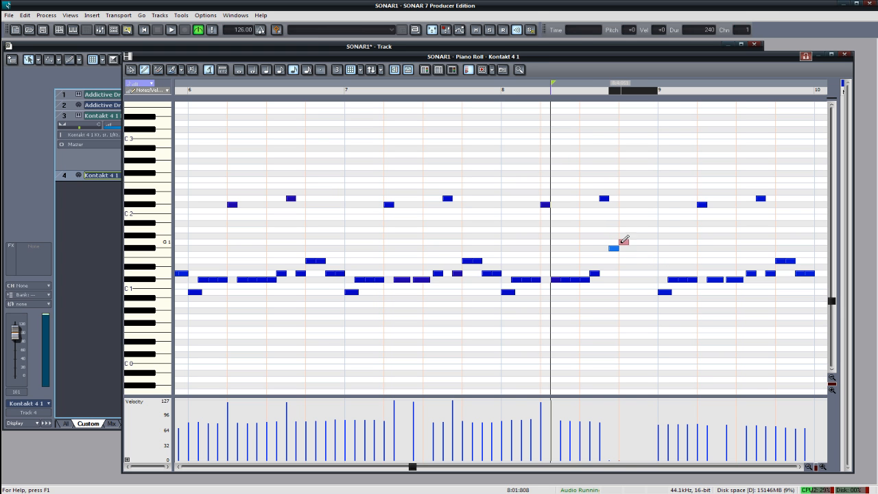
{"action": "left_click_drag", "start_coordinate": [615, 241], "coordinate": [645, 242]}
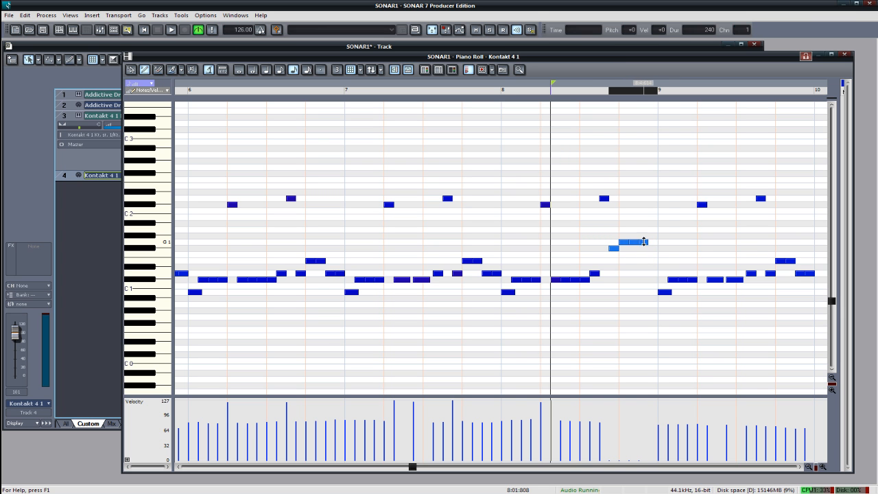
{"action": "mouse_move", "coordinate": [643, 240]}
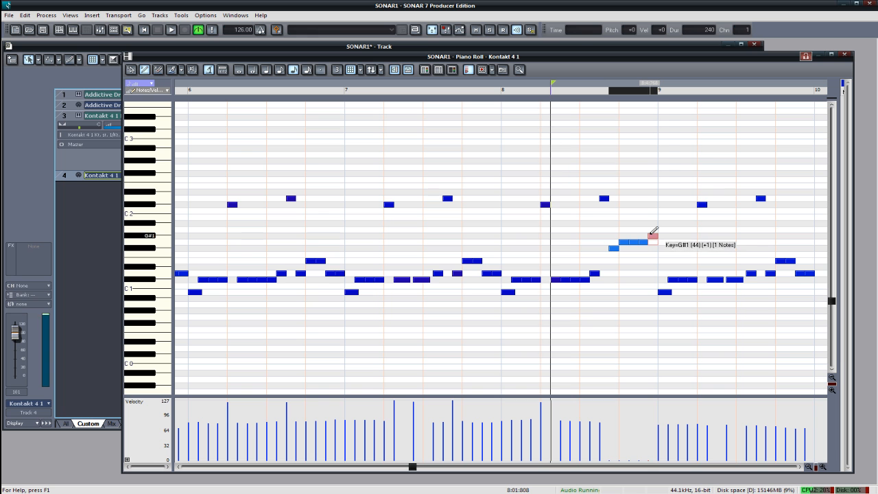
{"action": "left_click", "coordinate": [170, 30]}
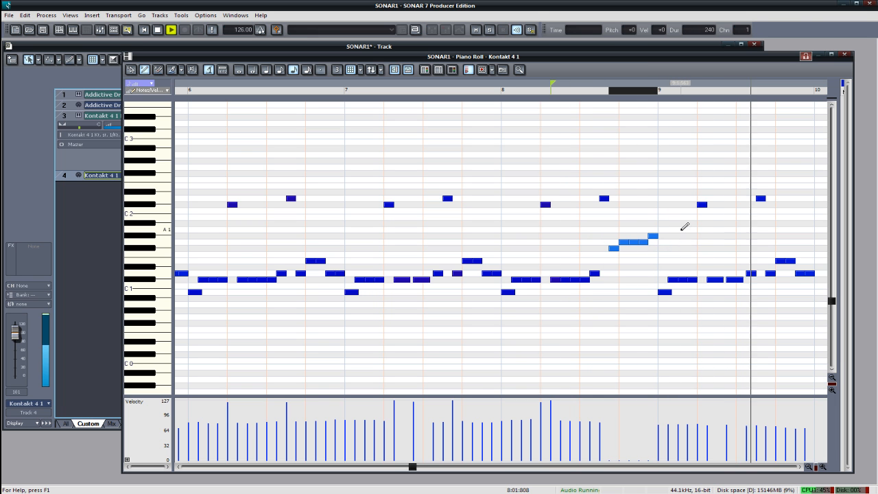
{"action": "scroll", "scroll_direction": "right", "scroll_amount": 3}
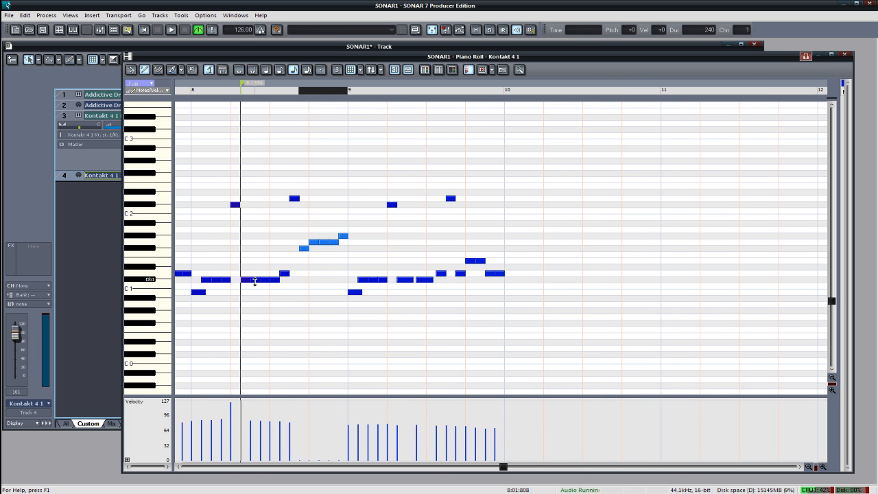
Drag the high guitar note down in pitch to sit just before the light-blue bend notes.
{"action": "left_click", "coordinate": [255, 206]}
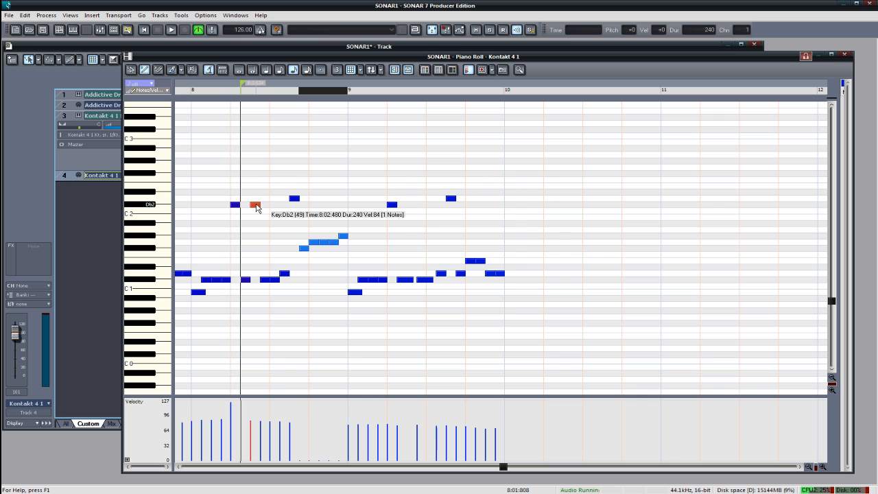
{"action": "left_click", "coordinate": [170, 30]}
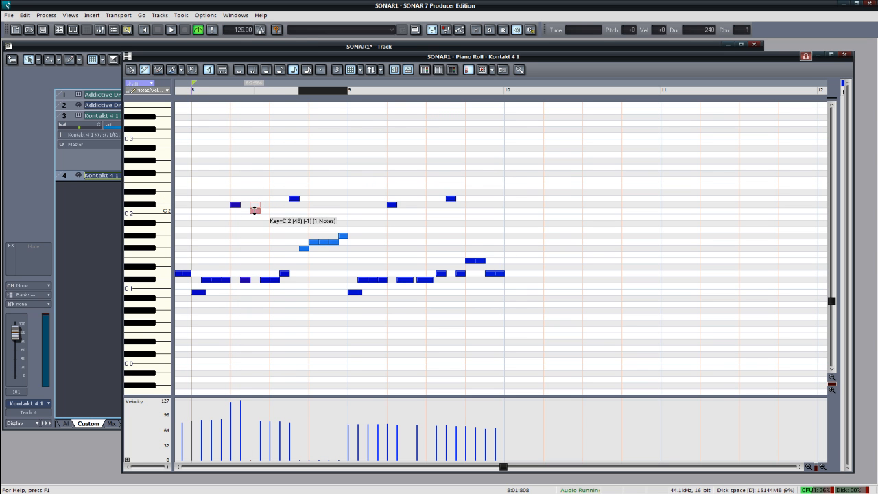
{"action": "left_click", "coordinate": [170, 31]}
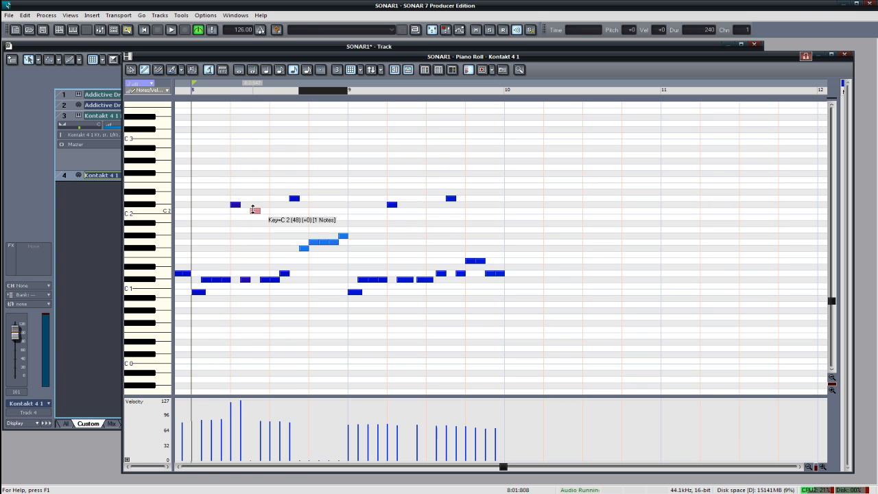
{"action": "left_click_drag", "start_coordinate": [255, 208], "coordinate": [255, 242]}
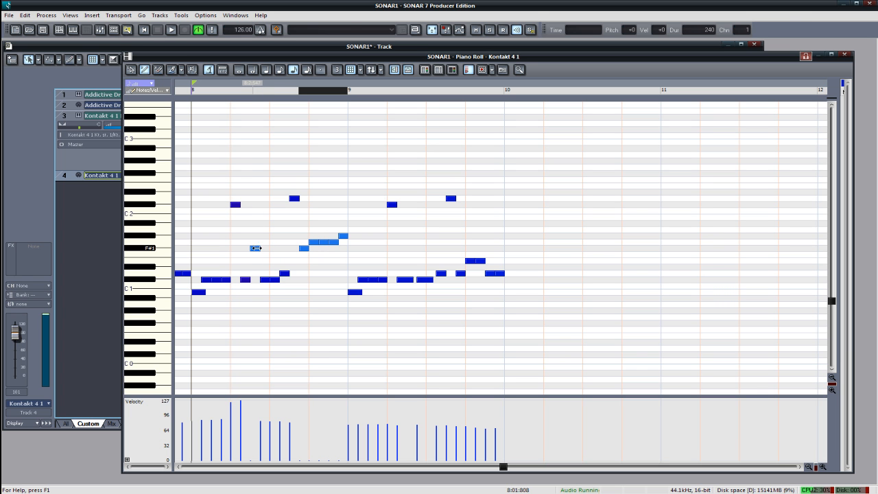
{"action": "left_click_drag", "start_coordinate": [255, 249], "coordinate": [255, 245]}
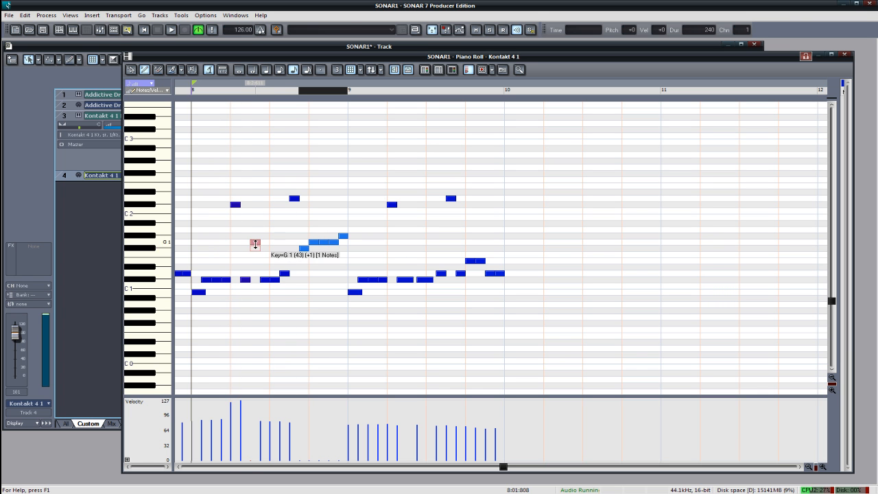
{"action": "left_click", "coordinate": [170, 30]}
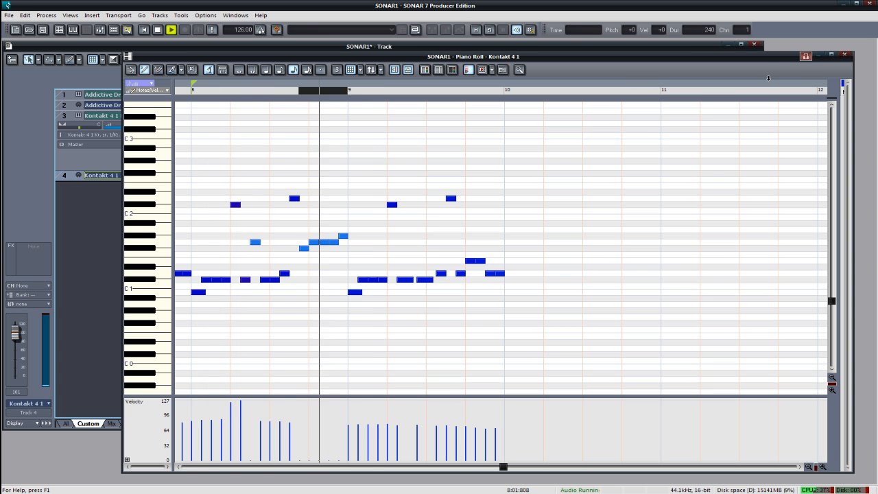
{"action": "left_click", "coordinate": [844, 56]}
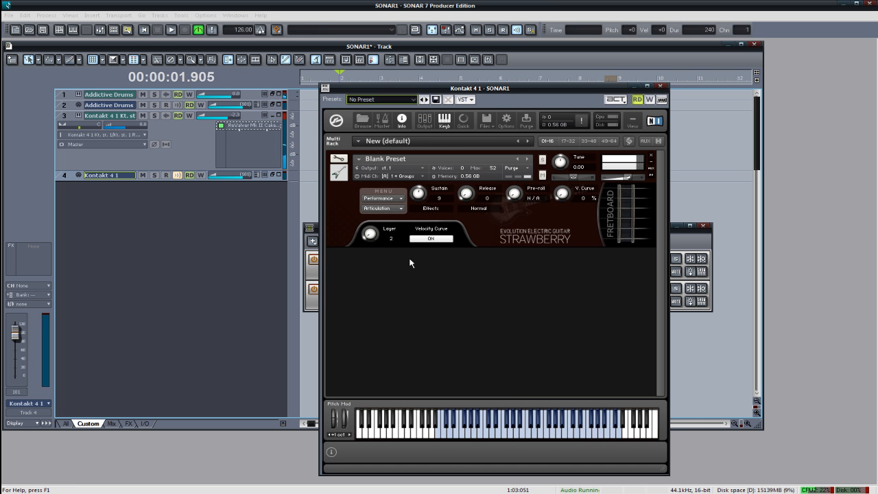
Set the Strawberry guitar's first articulation trigger source to Velocity on the Mapping page.
{"action": "left_click_drag", "start_coordinate": [371, 233], "coordinate": [372, 226]}
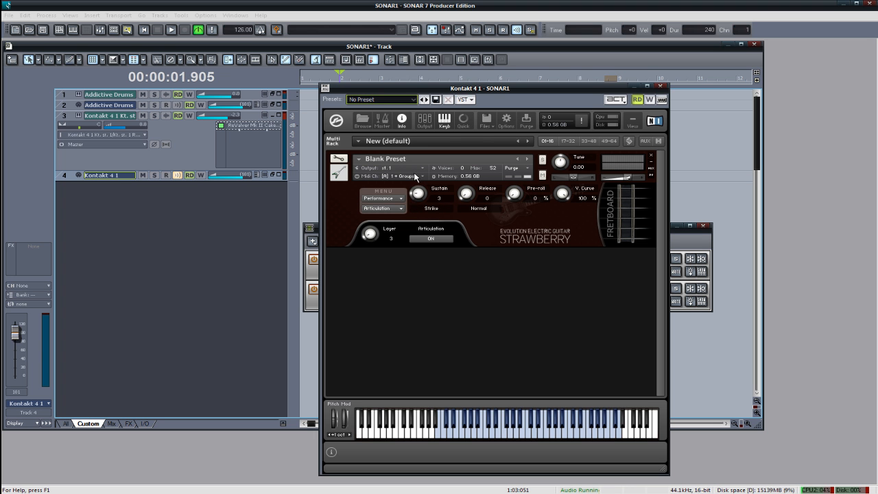
{"action": "left_click", "coordinate": [417, 192]}
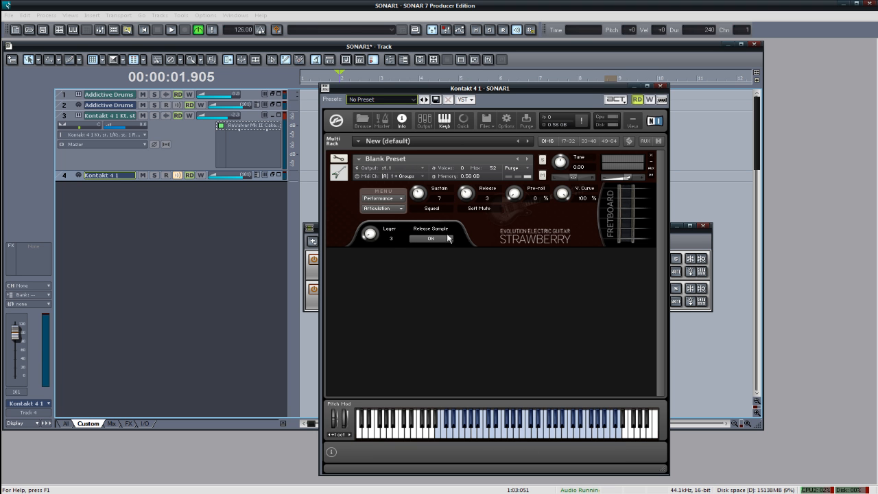
{"action": "left_click", "coordinate": [431, 188]}
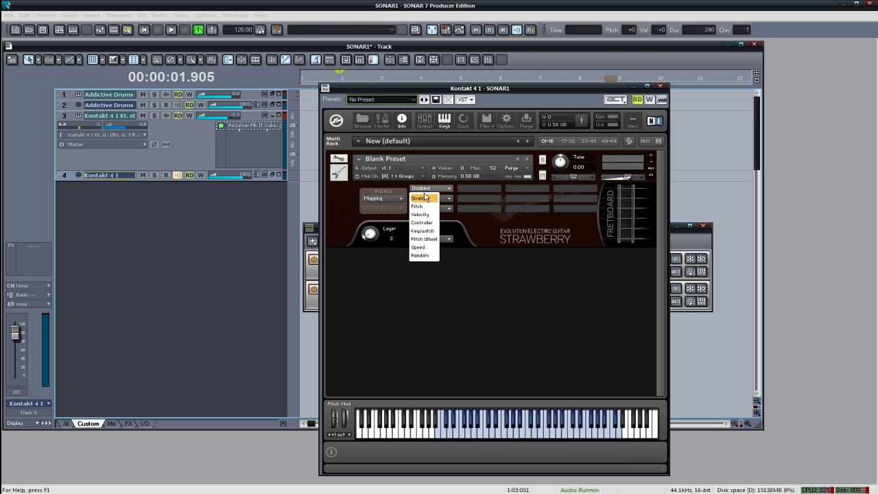
{"action": "mouse_move", "coordinate": [422, 231]}
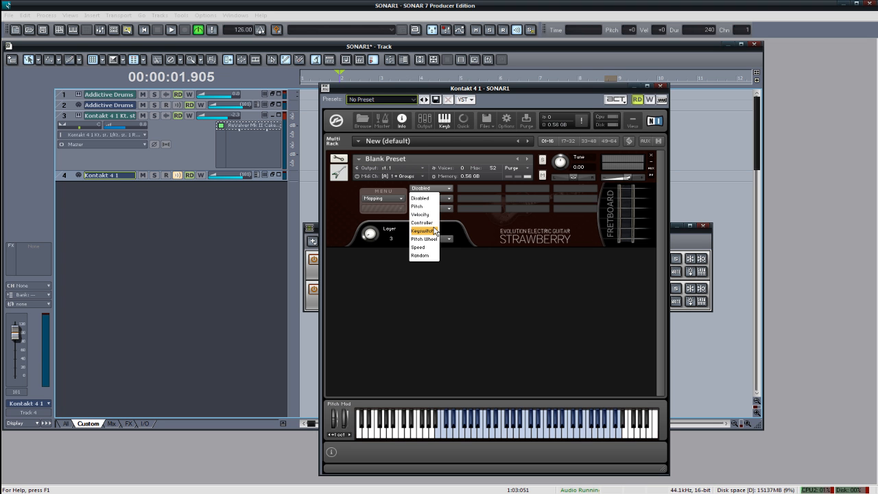
{"action": "mouse_move", "coordinate": [421, 223]}
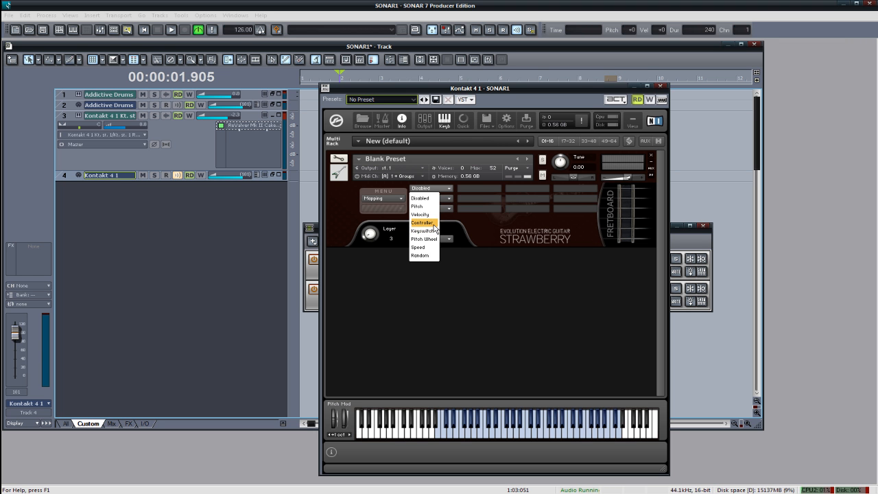
{"action": "mouse_move", "coordinate": [422, 230]}
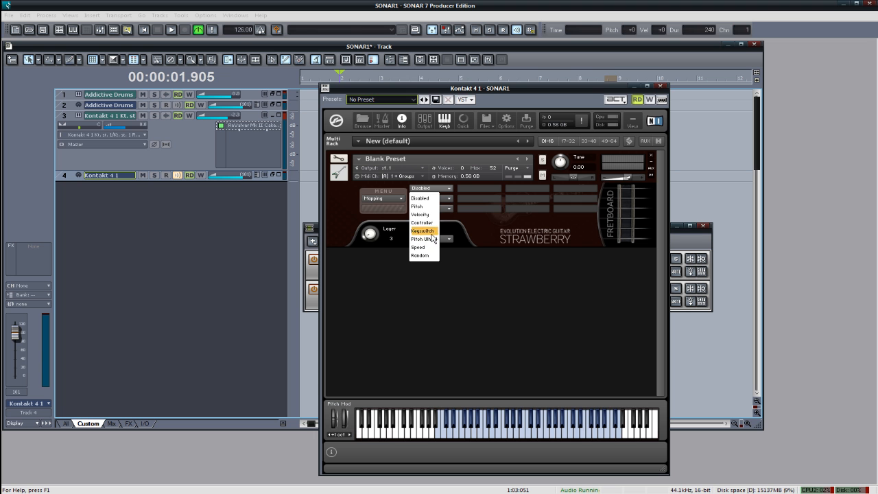
{"action": "mouse_move", "coordinate": [421, 222]}
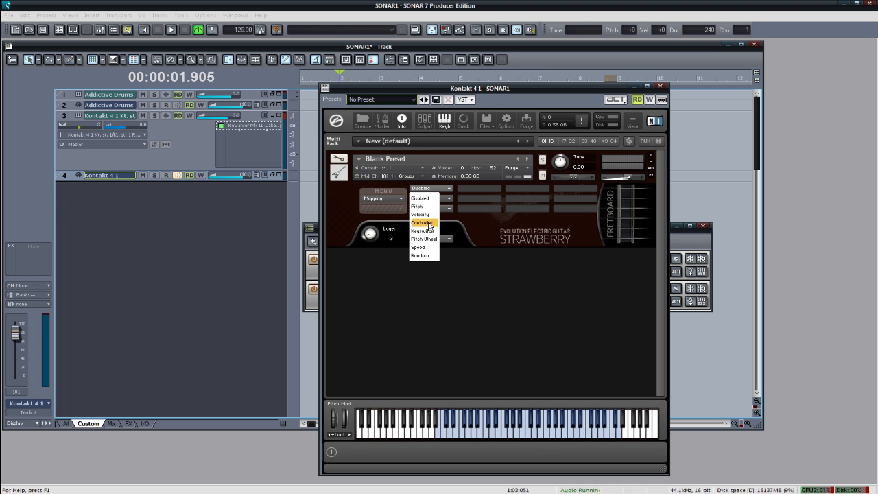
{"action": "left_click", "coordinate": [420, 214]}
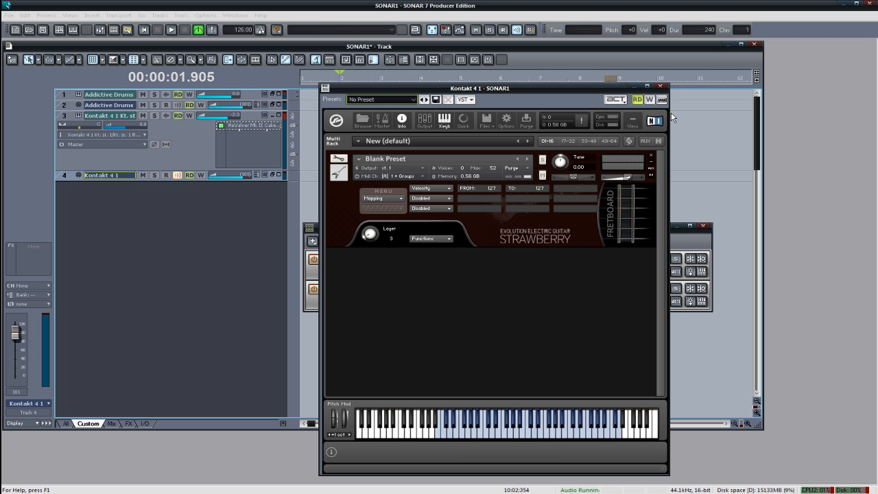
Edit the last guitar note's properties so the phrase ends with a hard sustained hit near bar 9.
{"action": "left_click", "coordinate": [661, 85]}
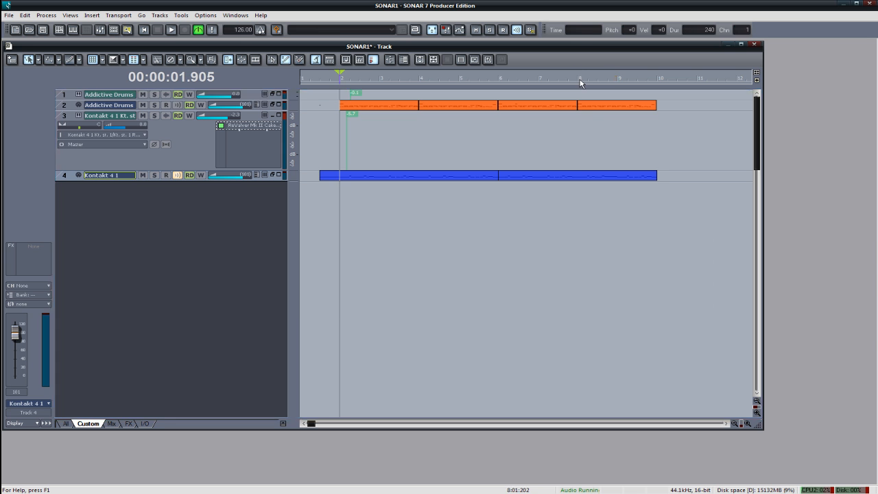
{"action": "left_click", "coordinate": [170, 30]}
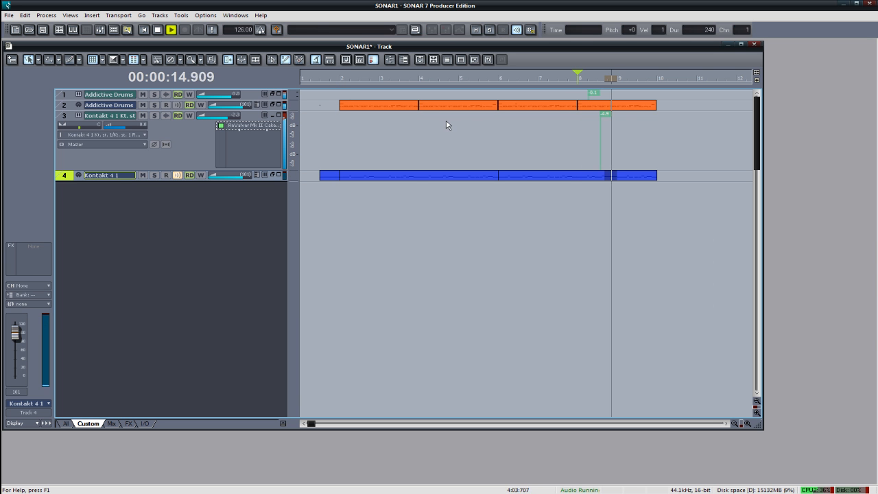
{"action": "double_click", "coordinate": [487, 175]}
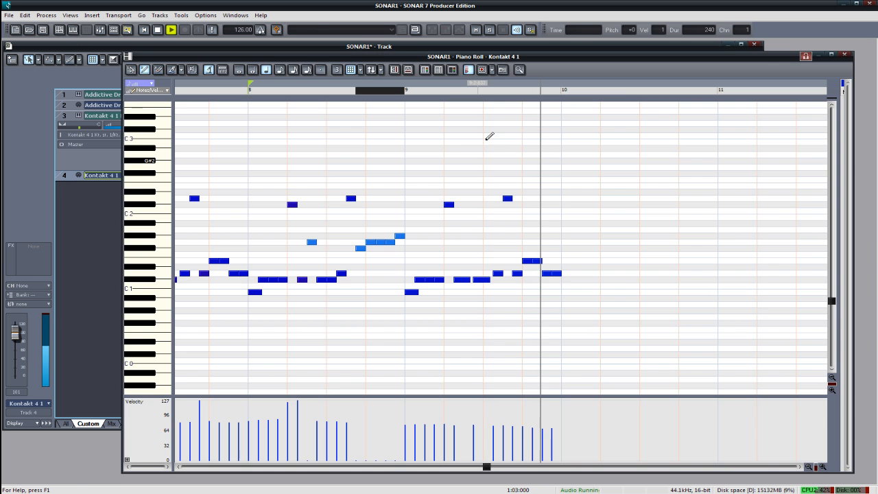
{"action": "left_click", "coordinate": [170, 30]}
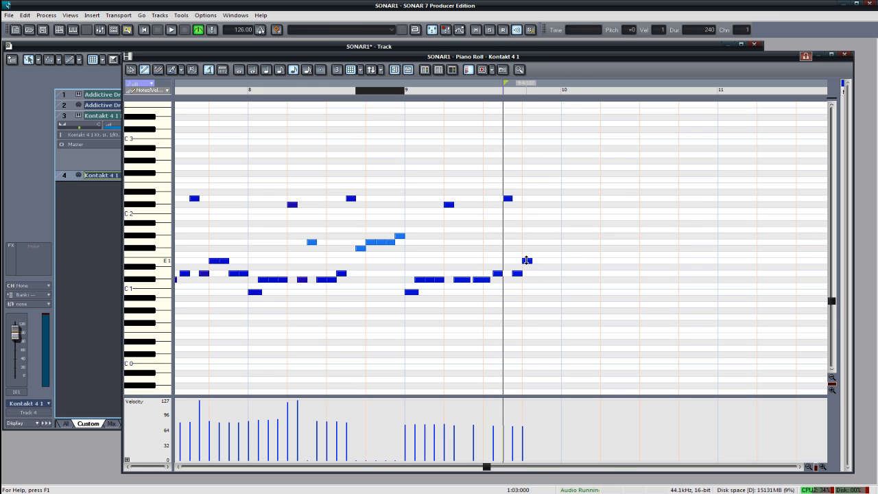
{"action": "double_click", "coordinate": [527, 261]}
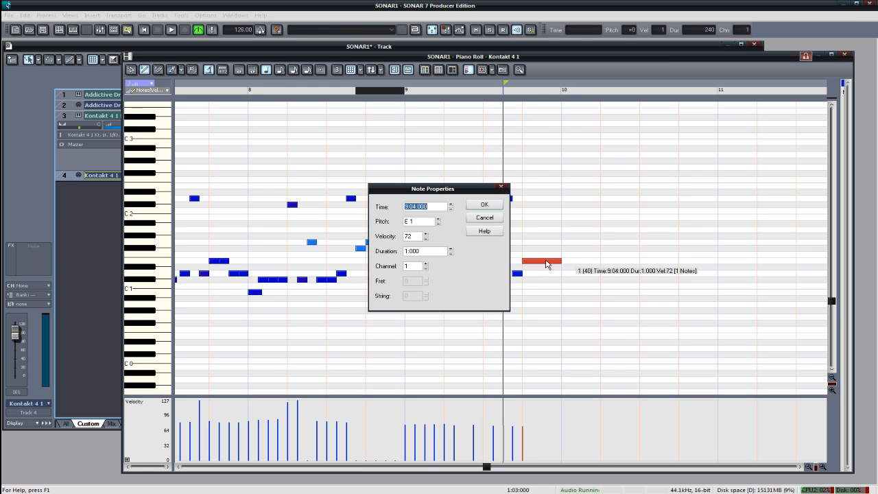
{"action": "left_click", "coordinate": [483, 203]}
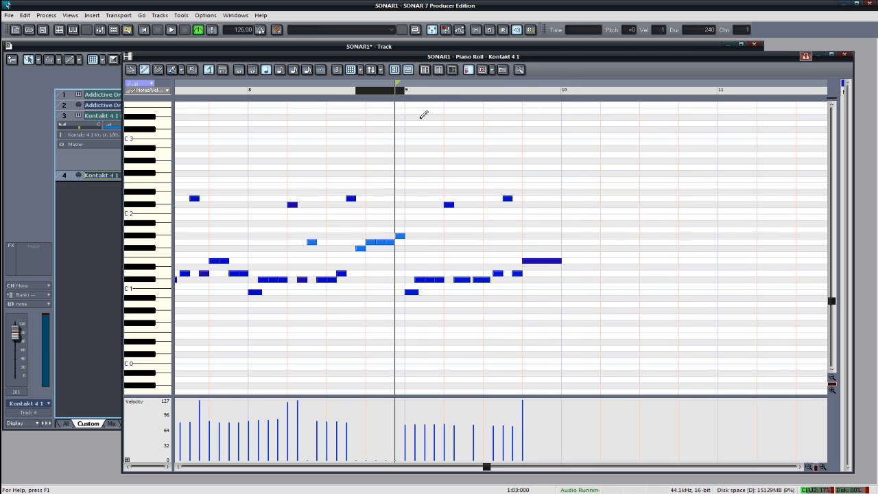
Show a CC 1 controller lane beneath the notes and position playback near bar 4.
{"action": "left_click", "coordinate": [143, 91]}
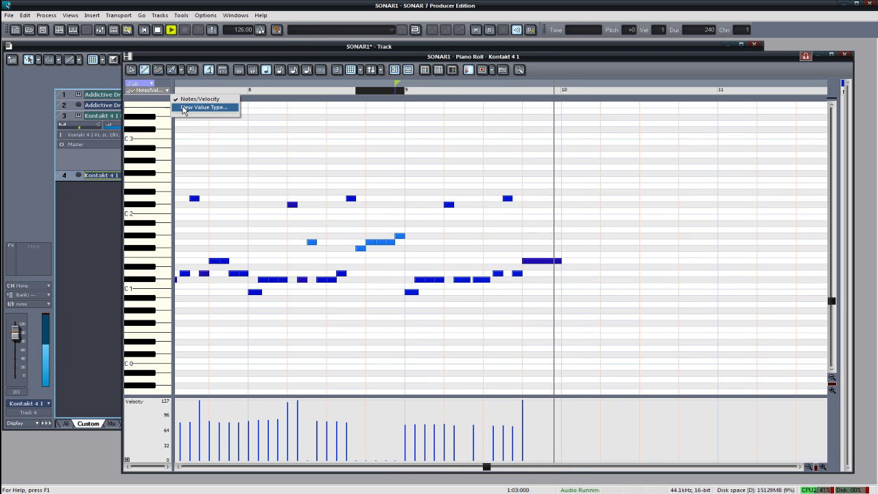
{"action": "left_click", "coordinate": [203, 107]}
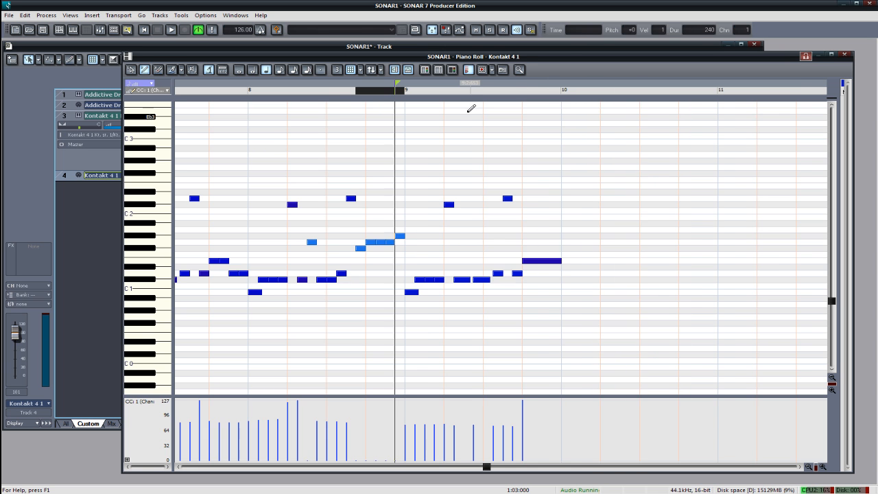
{"action": "scroll", "scroll_direction": "left", "scroll_amount": 3}
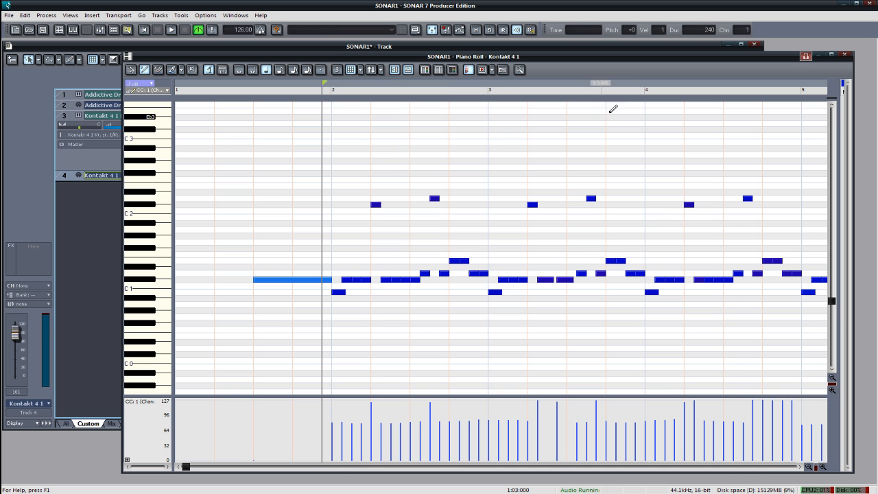
{"action": "left_click", "coordinate": [170, 31]}
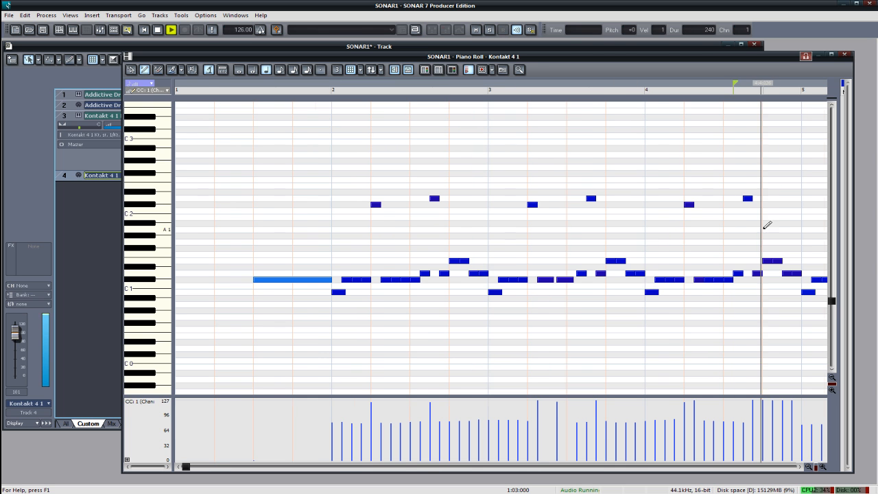
{"action": "scroll", "scroll_direction": "right", "scroll_amount": 3}
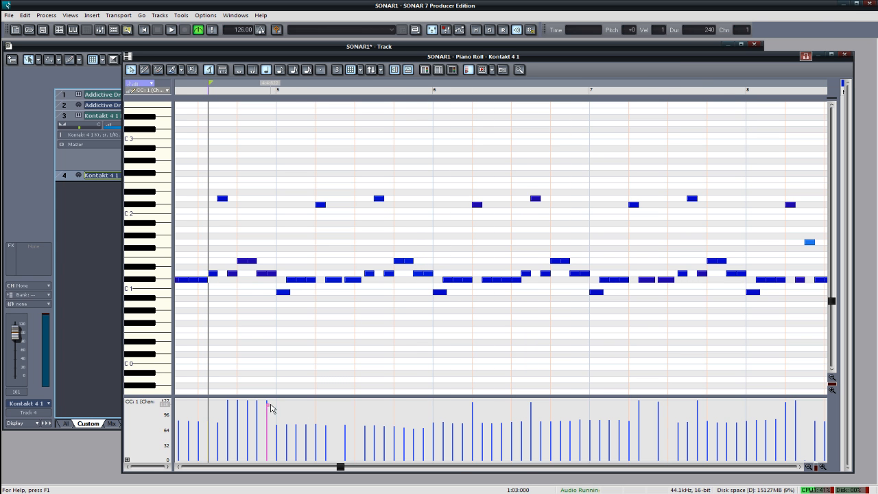
Set the controller lane to Notes Velocity and lengthen a guitar note toward bar 6.
{"action": "left_click", "coordinate": [166, 90]}
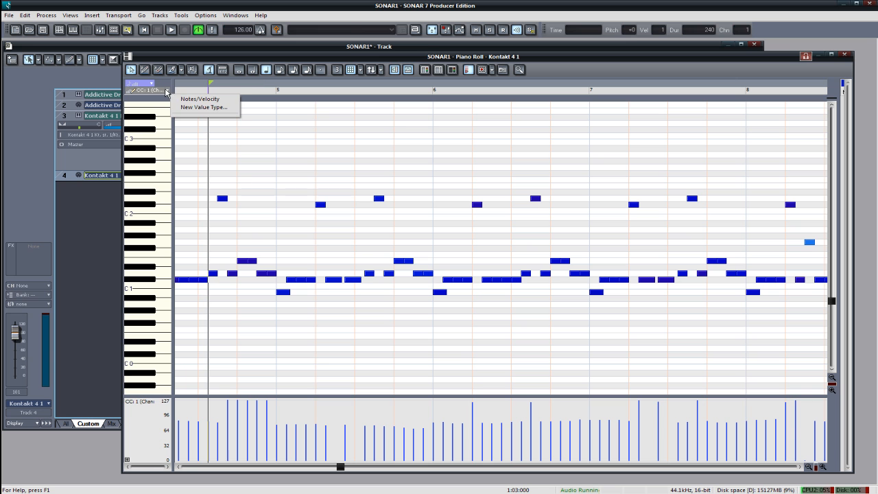
{"action": "left_click", "coordinate": [201, 99]}
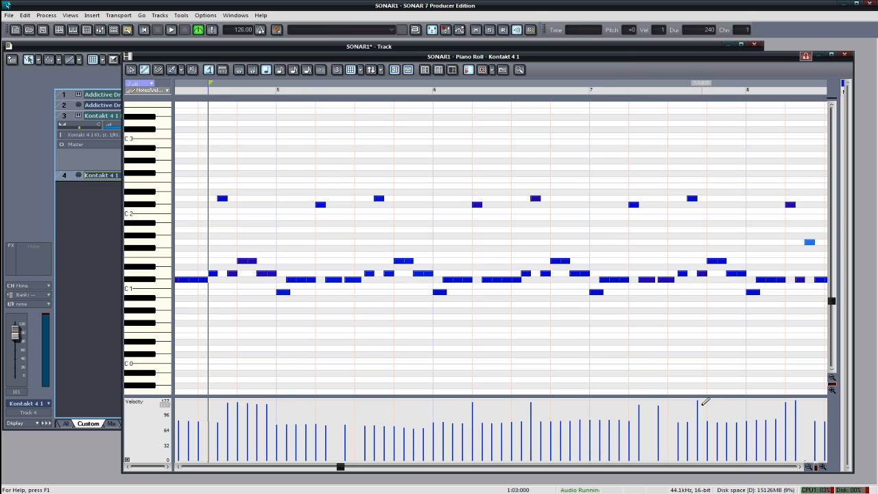
{"action": "left_click", "coordinate": [170, 31]}
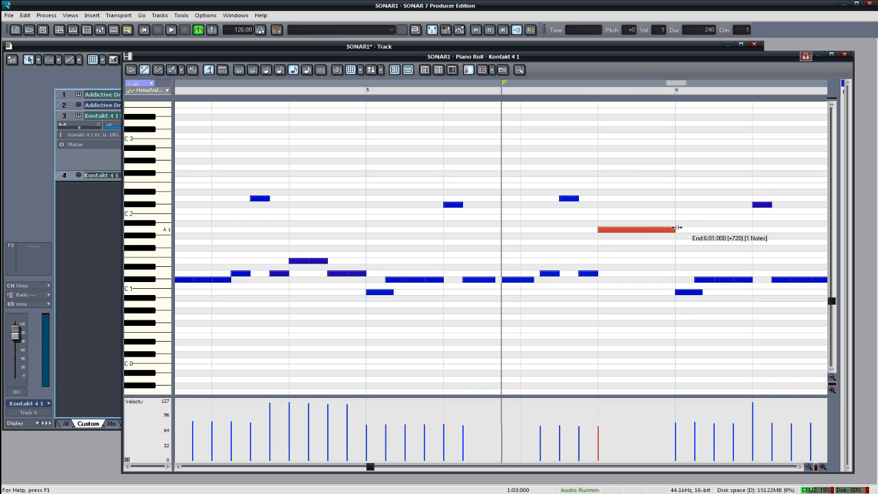
Give the long note velocity 127 for a squeal and switch the lane to CC 1 data.
{"action": "double_click", "coordinate": [633, 228]}
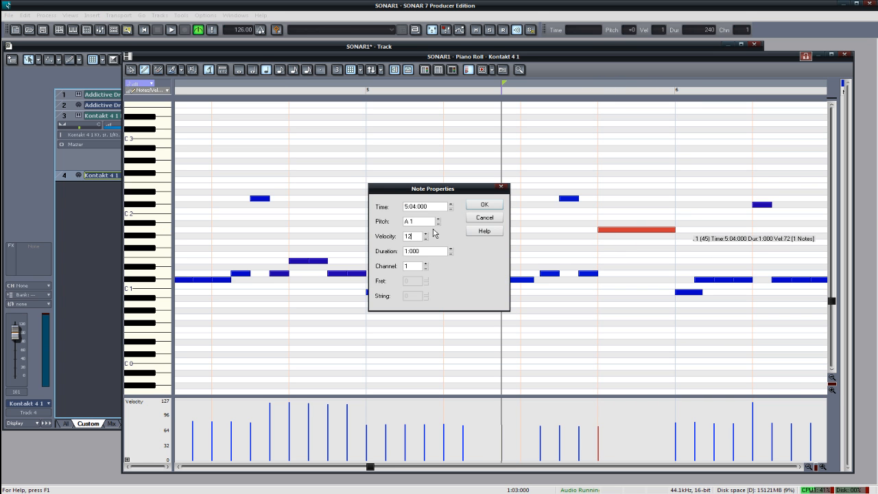
{"action": "left_click", "coordinate": [483, 203]}
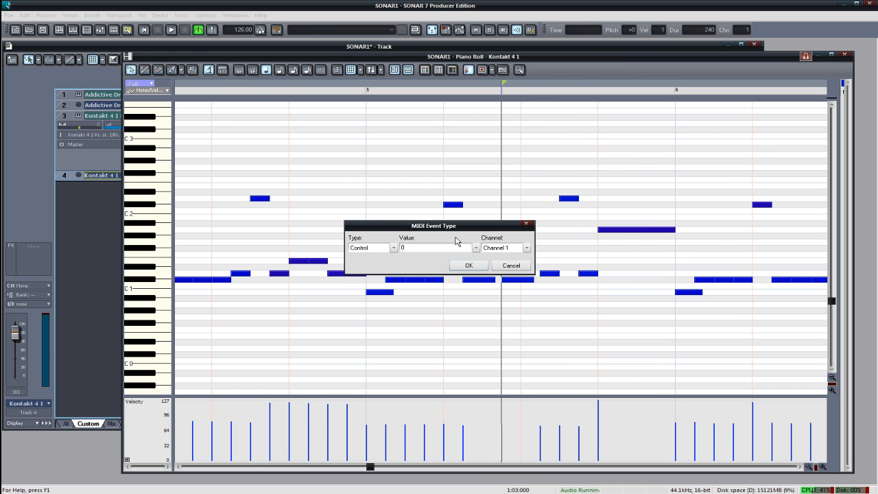
{"action": "left_click", "coordinate": [469, 266]}
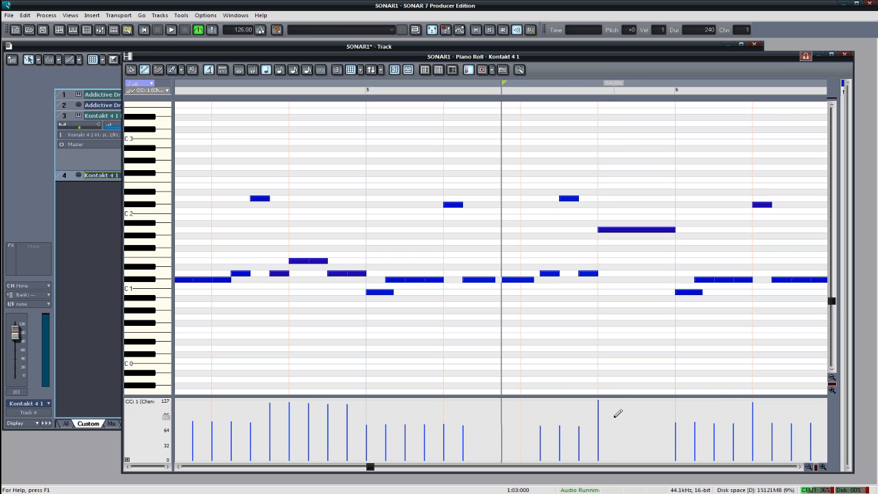
Draw two stacked long notes later in the part as a held double-stop.
{"action": "left_click", "coordinate": [170, 30]}
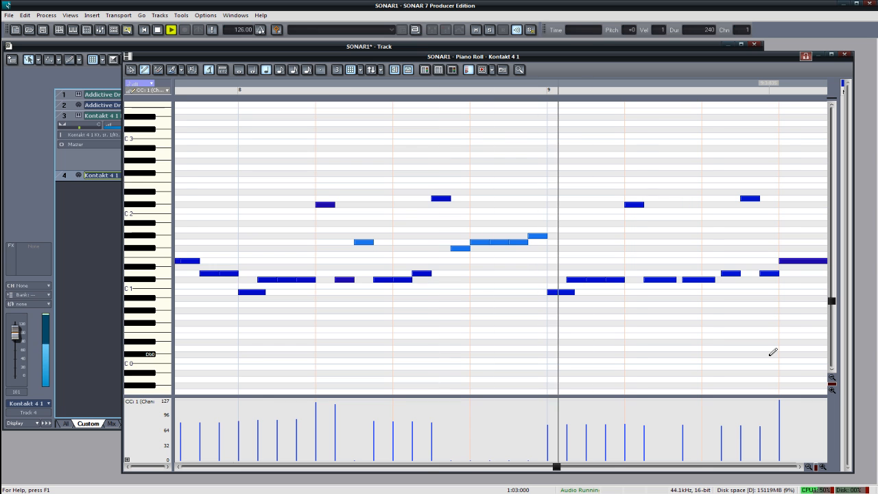
{"action": "scroll", "scroll_direction": "right", "scroll_amount": 3}
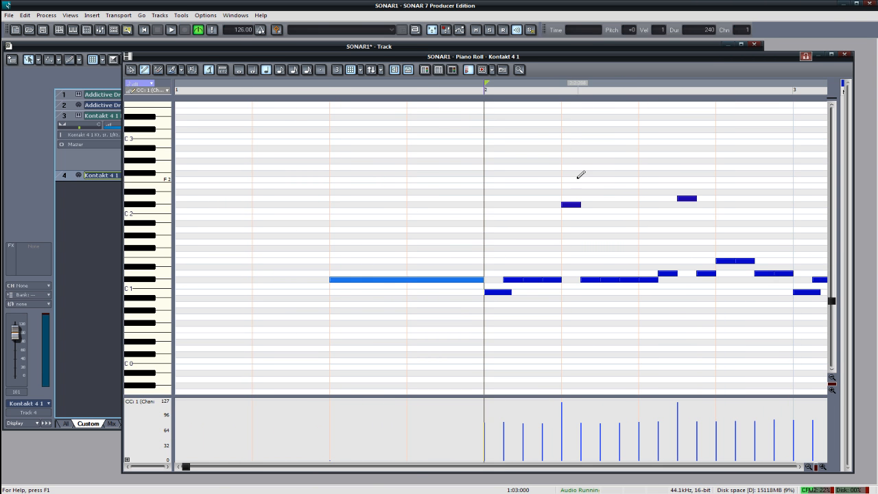
{"action": "left_click", "coordinate": [170, 30]}
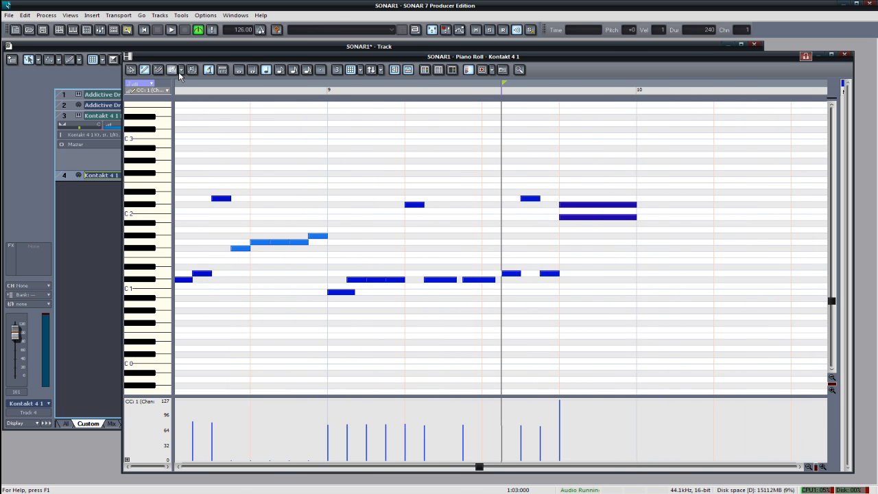
Set the controller lane to Wheel so it shows pitch wheel data.
{"action": "left_click", "coordinate": [171, 69]}
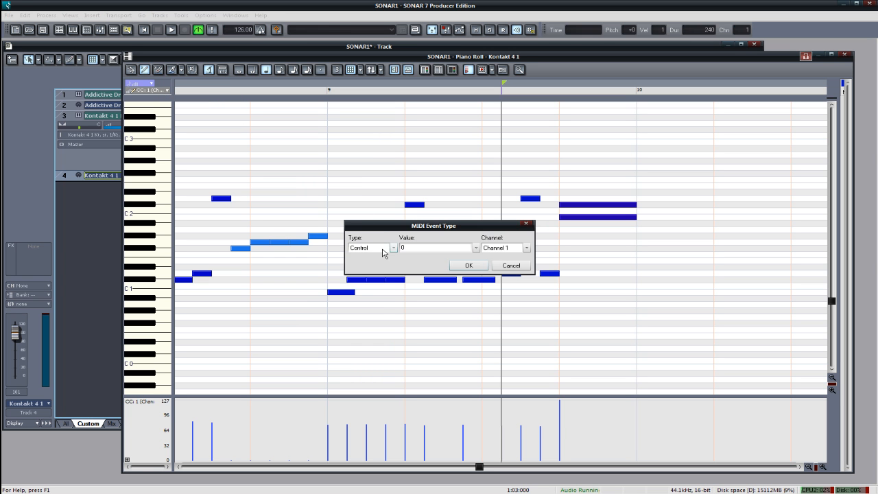
{"action": "left_click", "coordinate": [469, 267]}
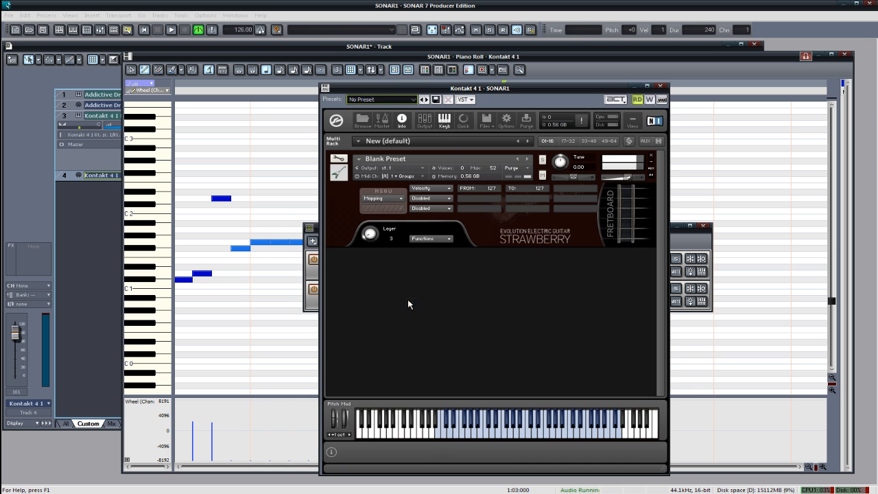
{"action": "left_click", "coordinate": [381, 198]}
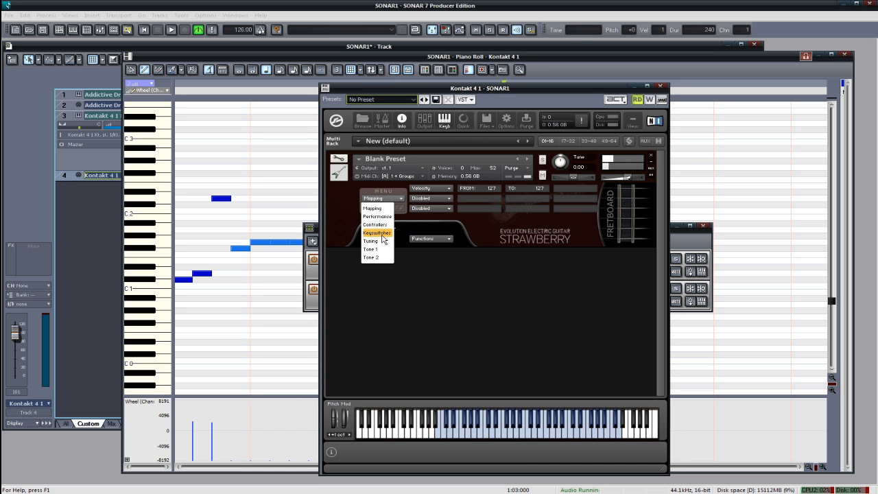
Bring up the Strawberry guitar's Pitch Bend performance page in Kontakt, then close it.
{"action": "left_click", "coordinate": [376, 216]}
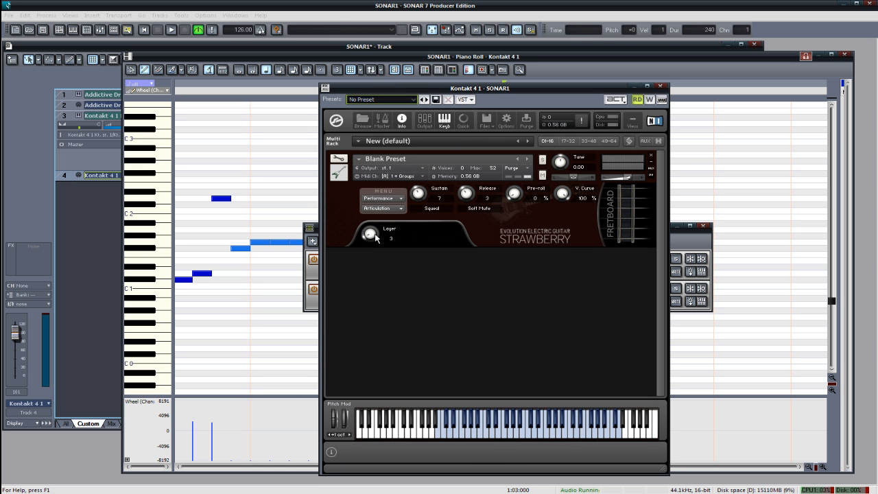
{"action": "left_click", "coordinate": [382, 208]}
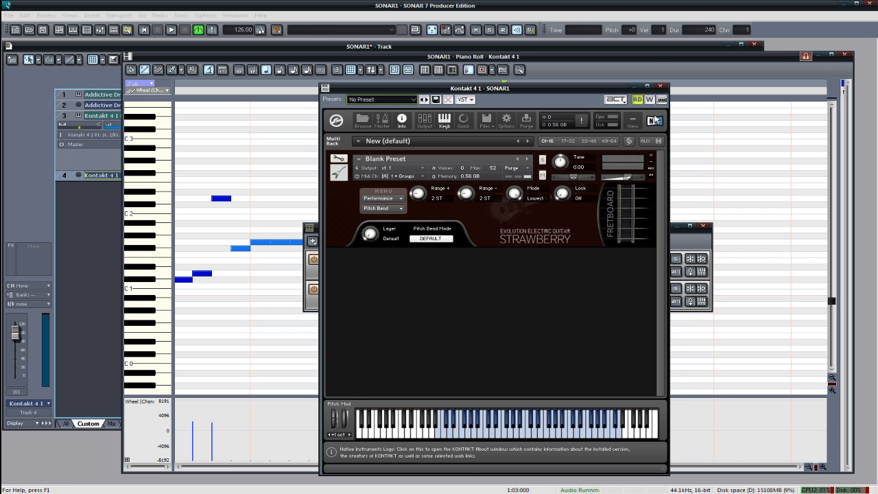
{"action": "left_click", "coordinate": [660, 88]}
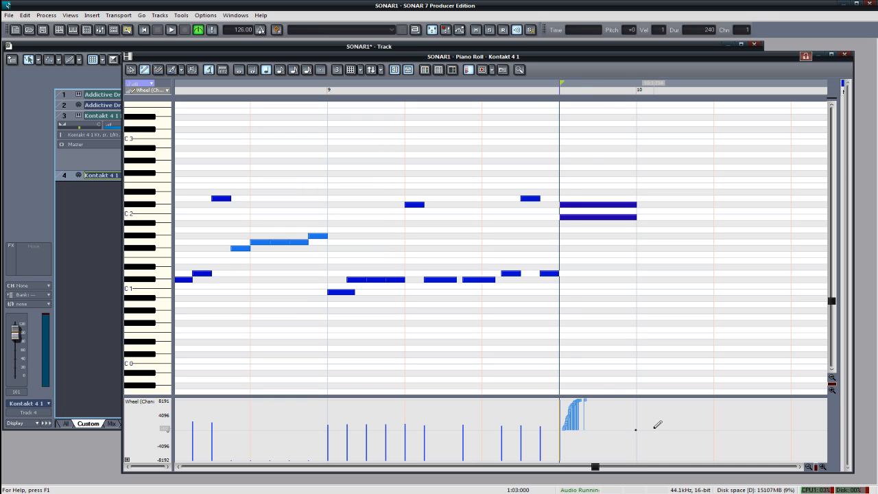
Sketch an upward pitch wheel ramp under the double-stop notes, rising to a higher peak.
{"action": "left_click", "coordinate": [170, 30]}
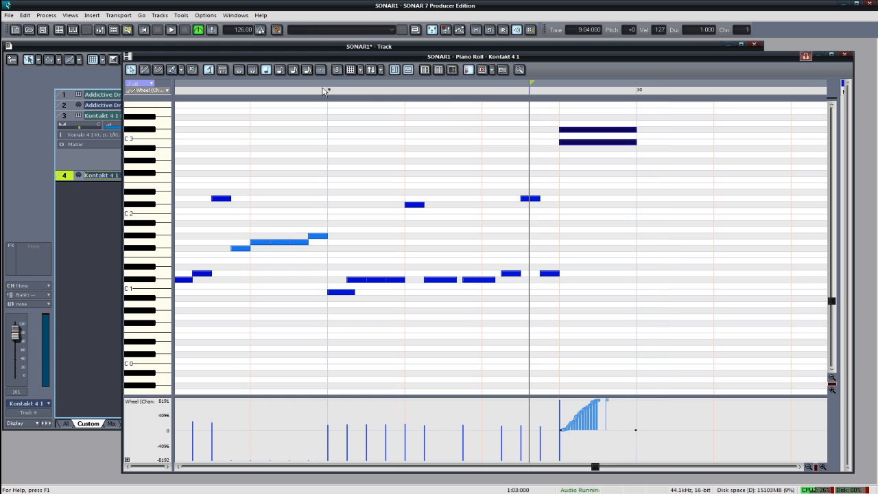
{"action": "left_click", "coordinate": [170, 31]}
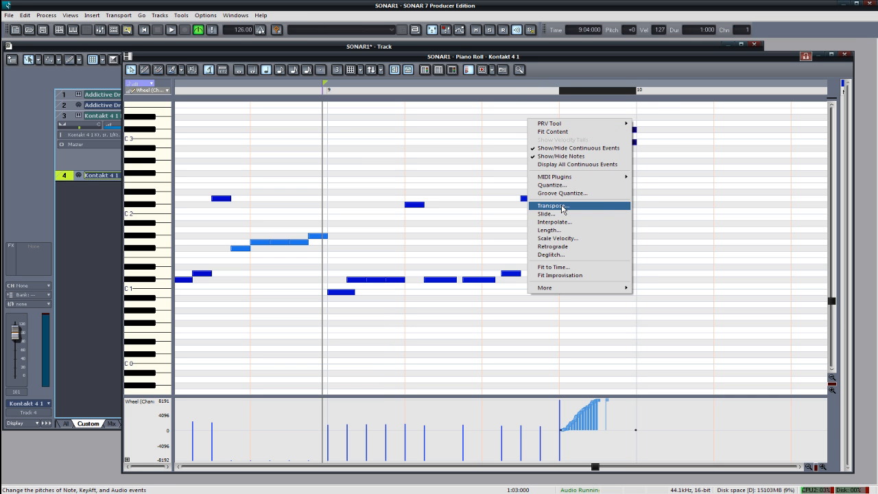
Transpose the held double-stop lower, audition it, and close the Piano Roll back to the track view.
{"action": "left_click", "coordinate": [551, 206]}
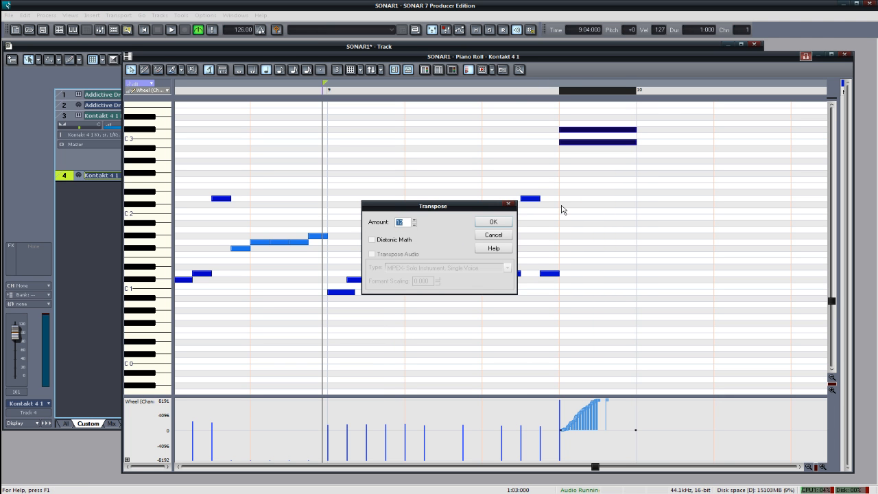
{"action": "left_click", "coordinate": [492, 220]}
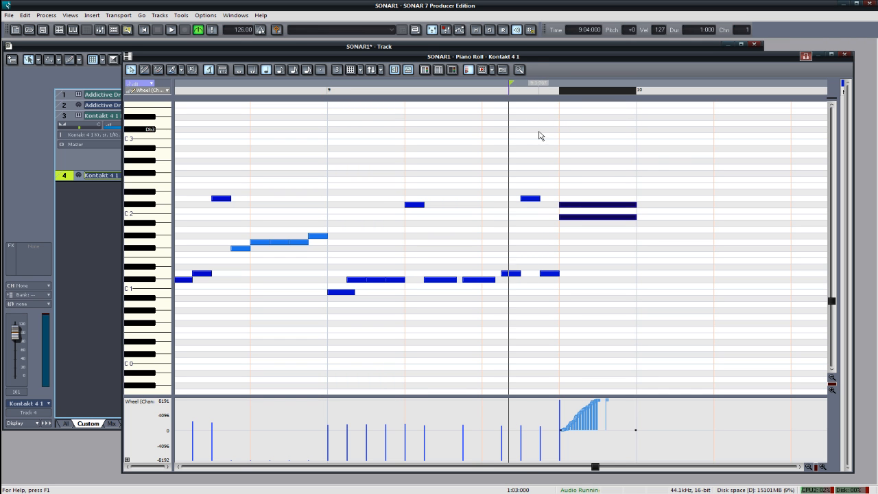
{"action": "left_click", "coordinate": [170, 30]}
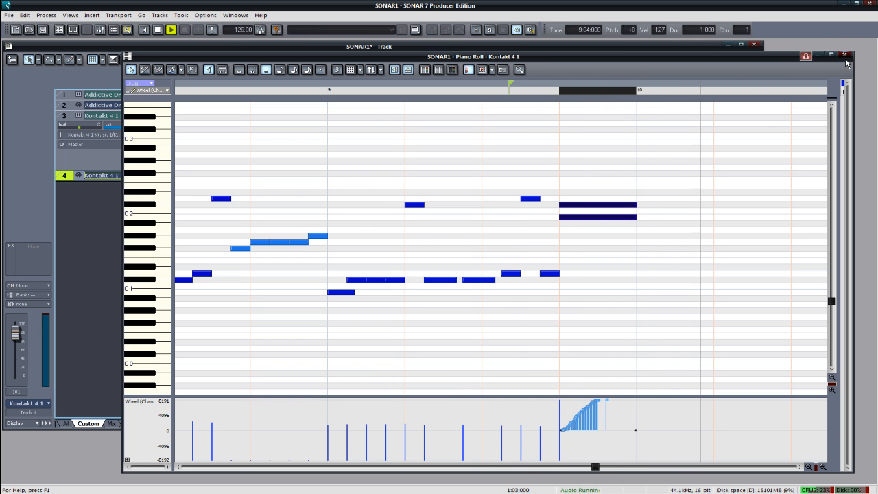
{"action": "left_click", "coordinate": [845, 56]}
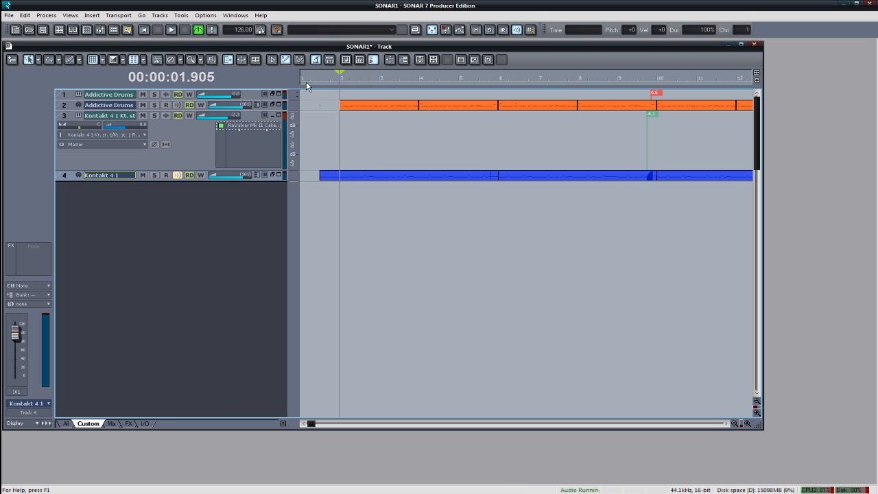
Change the Transport tempo from 120 to 130 and play the song at the faster tempo.
{"action": "triple_click", "coordinate": [241, 30]}
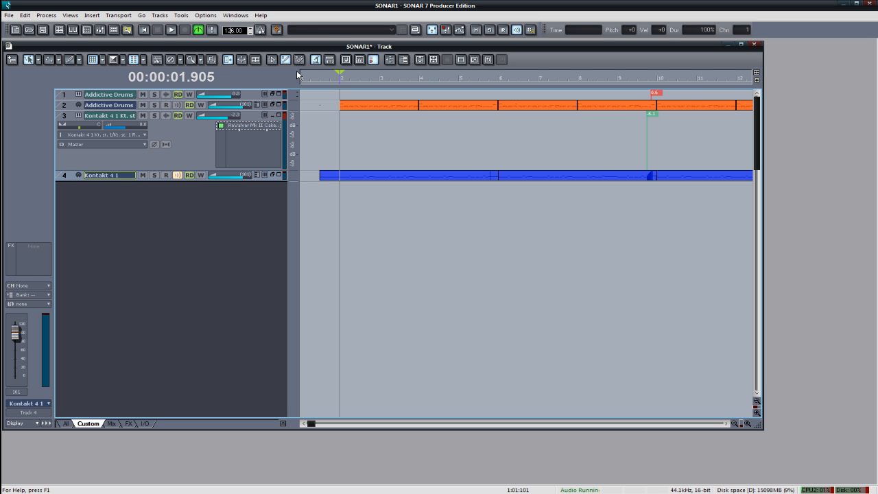
{"action": "mouse_move", "coordinate": [298, 75]}
{"action": "type", "text": "138"}
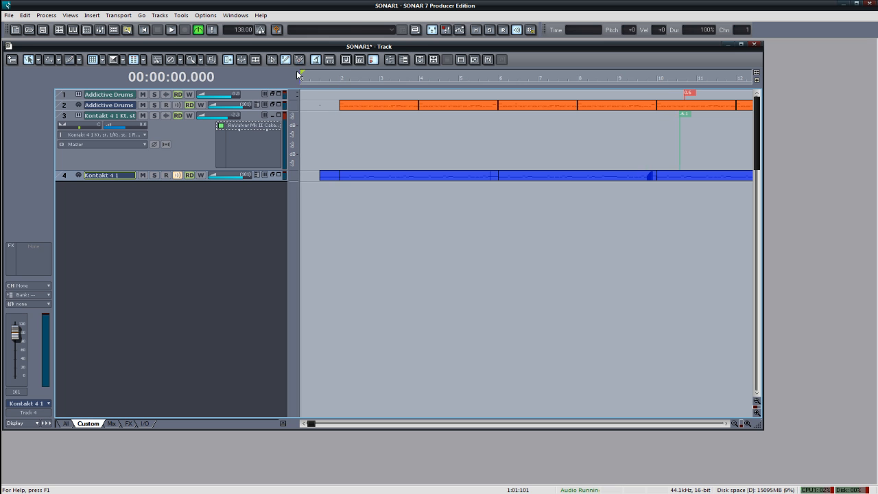
{"action": "left_click", "coordinate": [170, 30]}
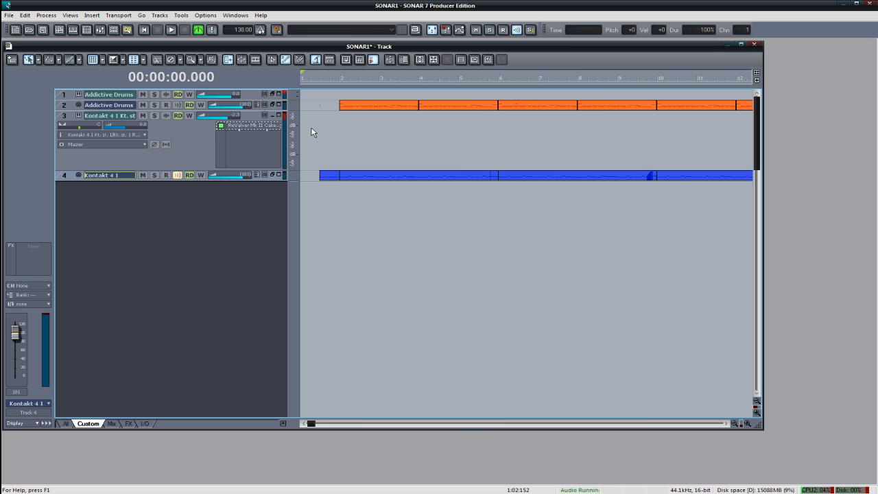
{"action": "mouse_move", "coordinate": [308, 147]}
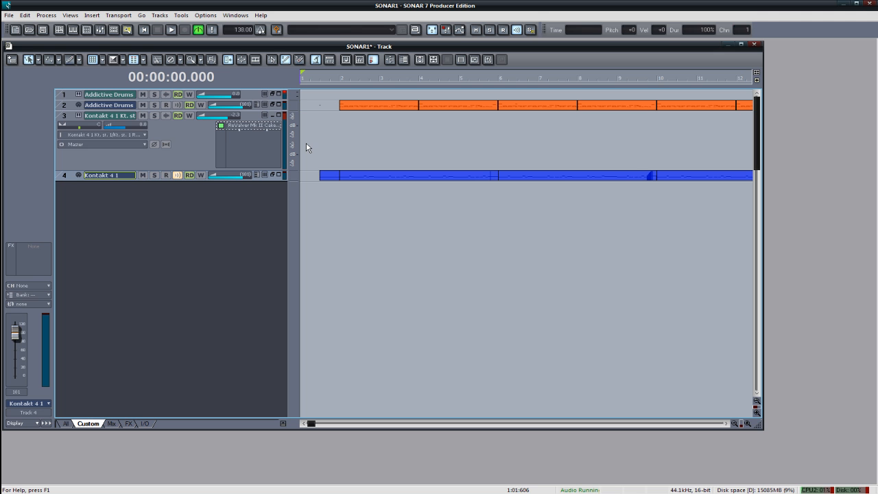
{"action": "mouse_move", "coordinate": [307, 350]}
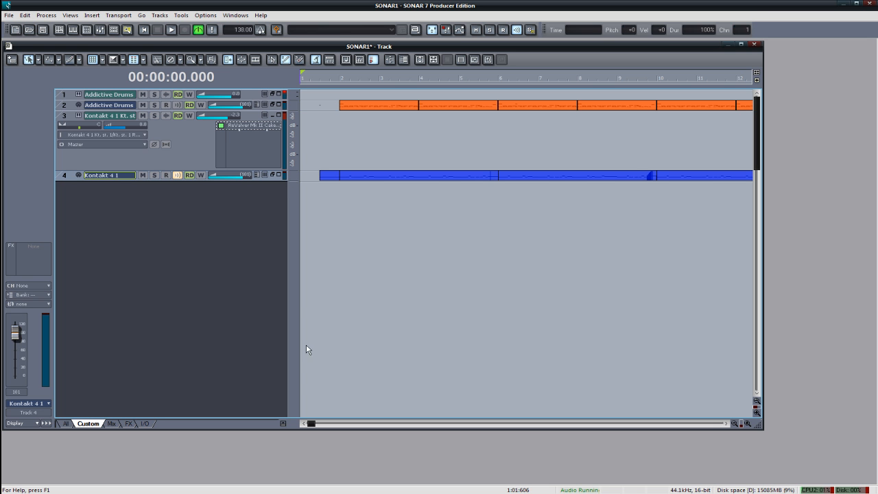